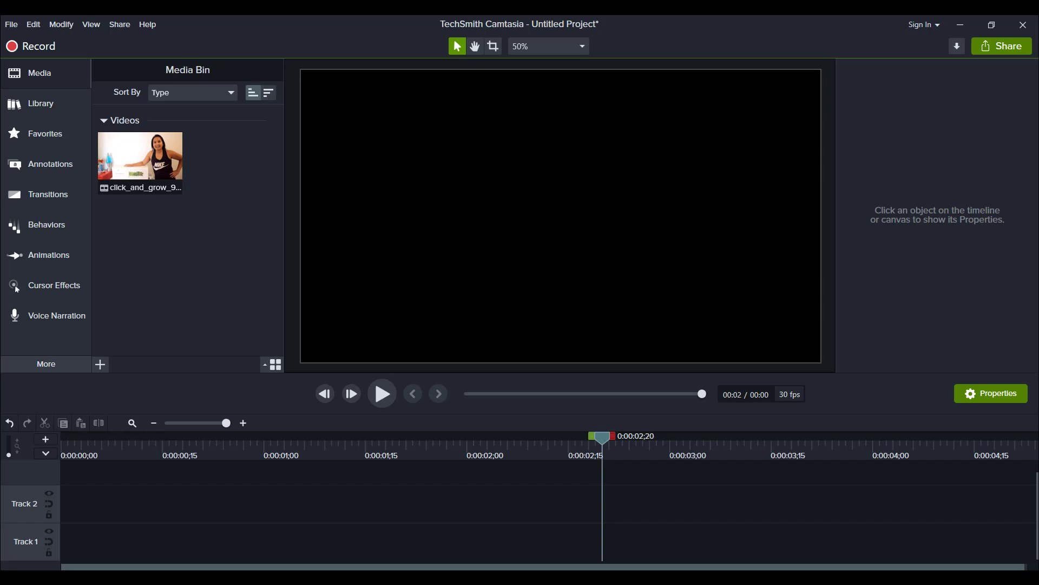
{"action": "mouse_move", "coordinate": [167, 350]}
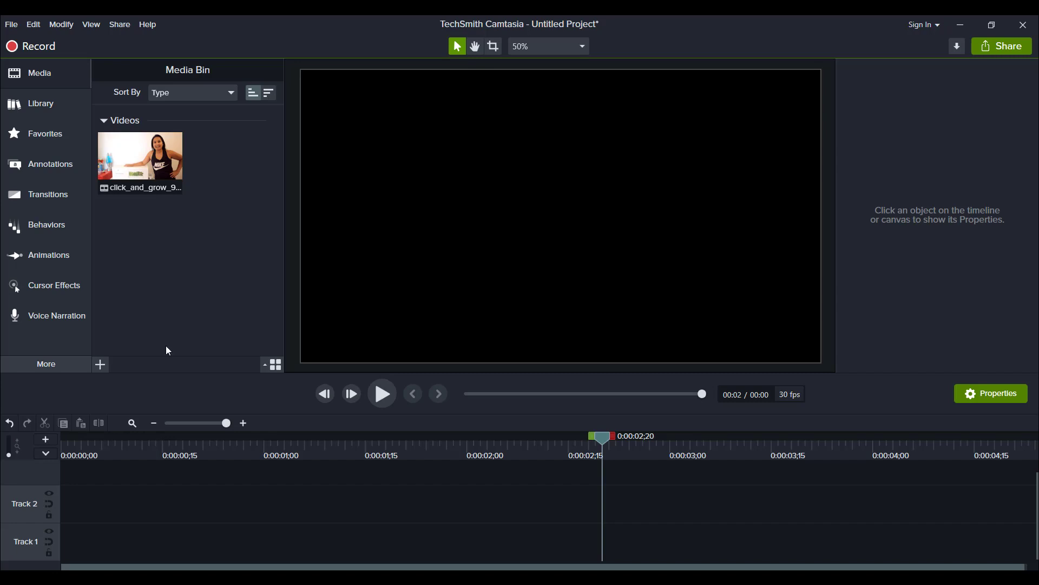
{"action": "mouse_move", "coordinate": [126, 346]}
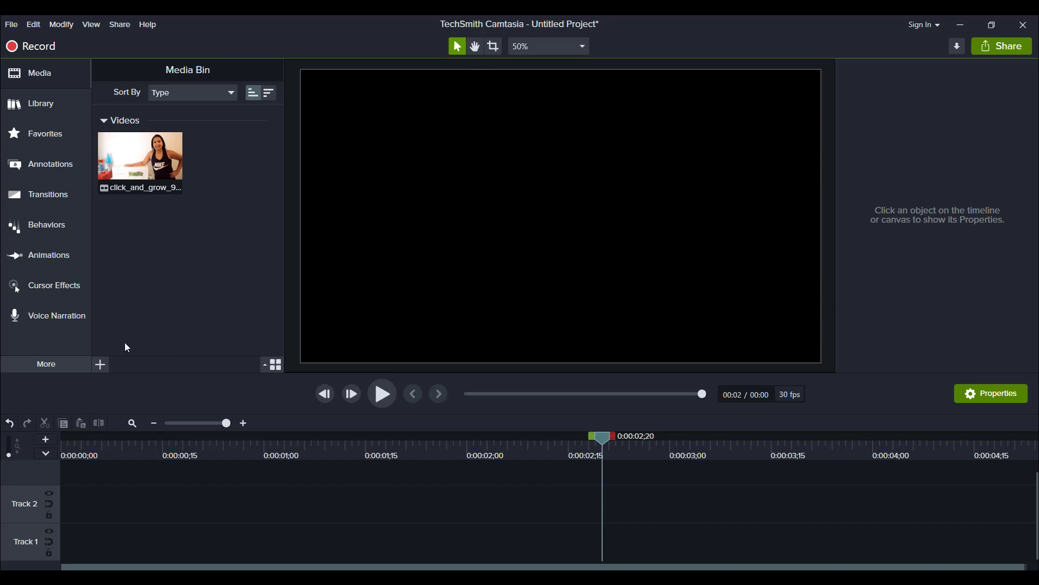
{"action": "mouse_move", "coordinate": [48, 194]}
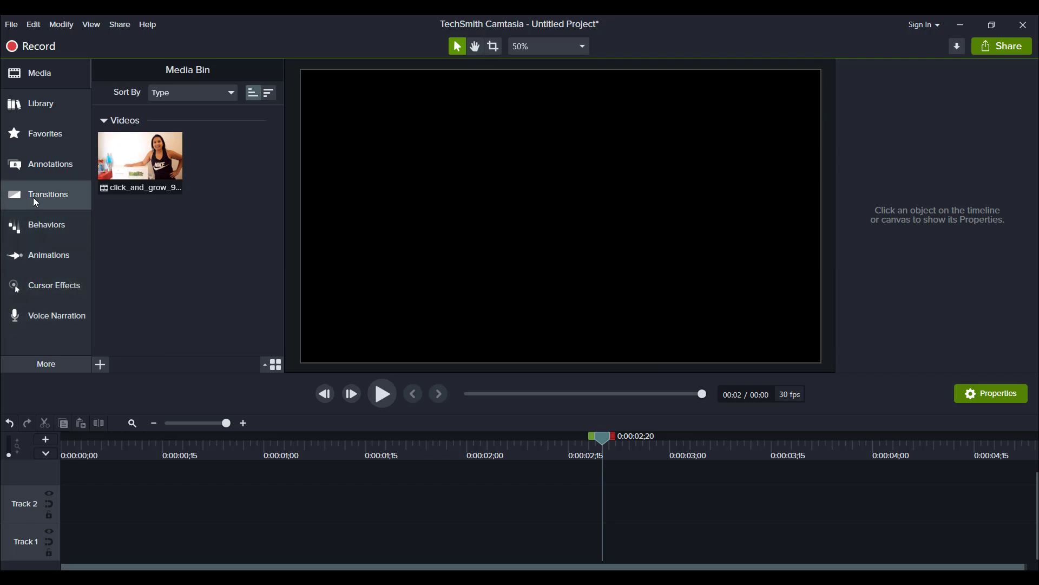
Step: Show the transitions library and scroll down to the Whip spin effect
{"action": "left_click", "coordinate": [48, 194]}
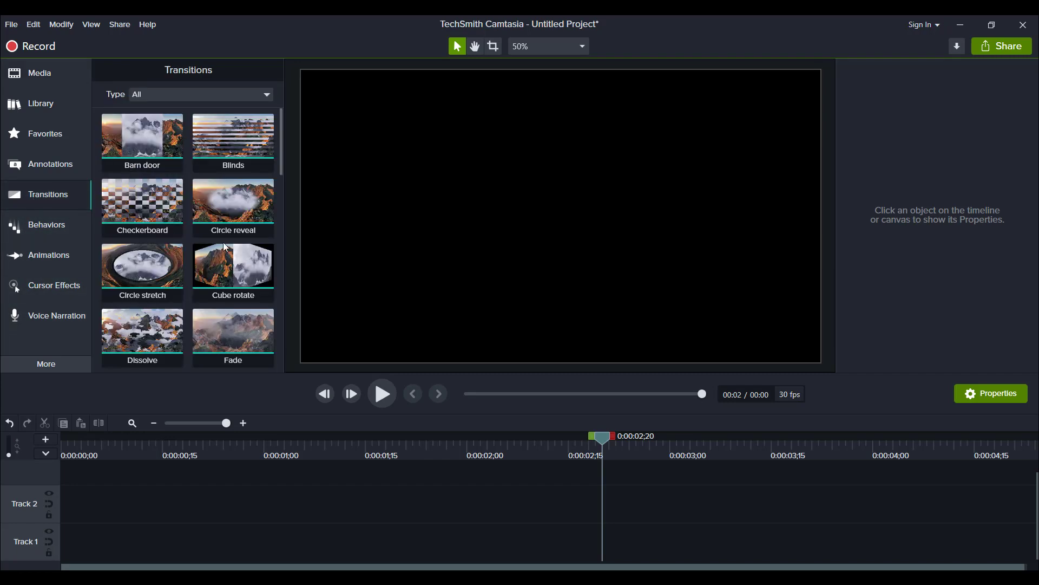
{"action": "scroll", "scroll_direction": "down", "scroll_amount": 3}
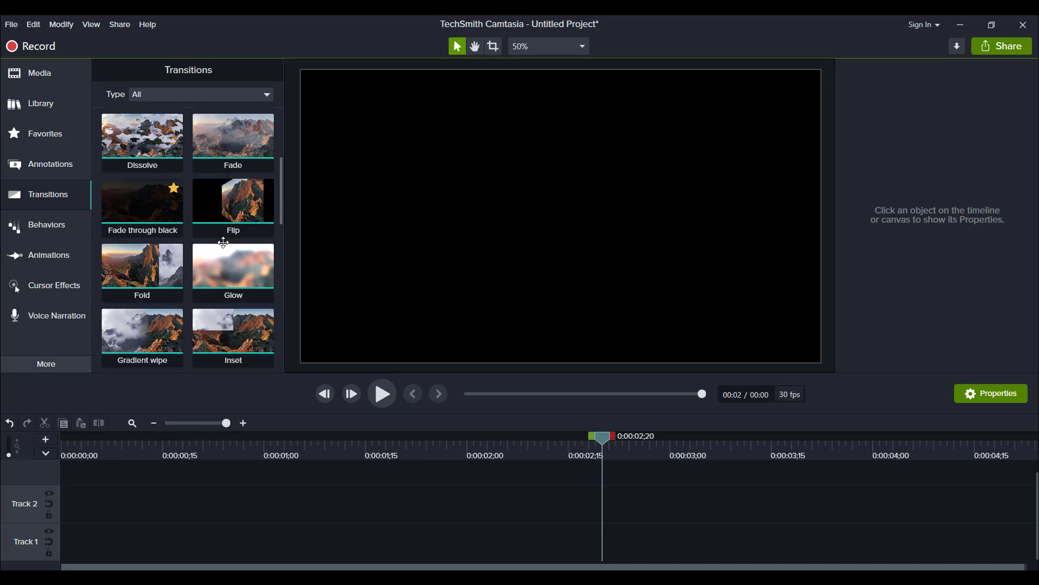
{"action": "scroll", "scroll_direction": "down", "scroll_amount": 3}
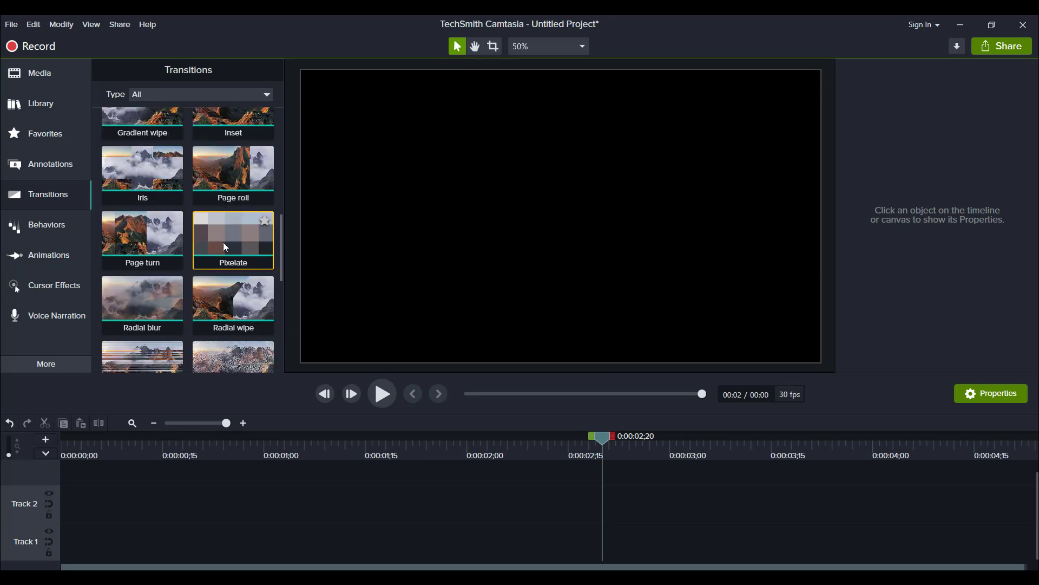
{"action": "scroll", "scroll_direction": "down", "scroll_amount": 3}
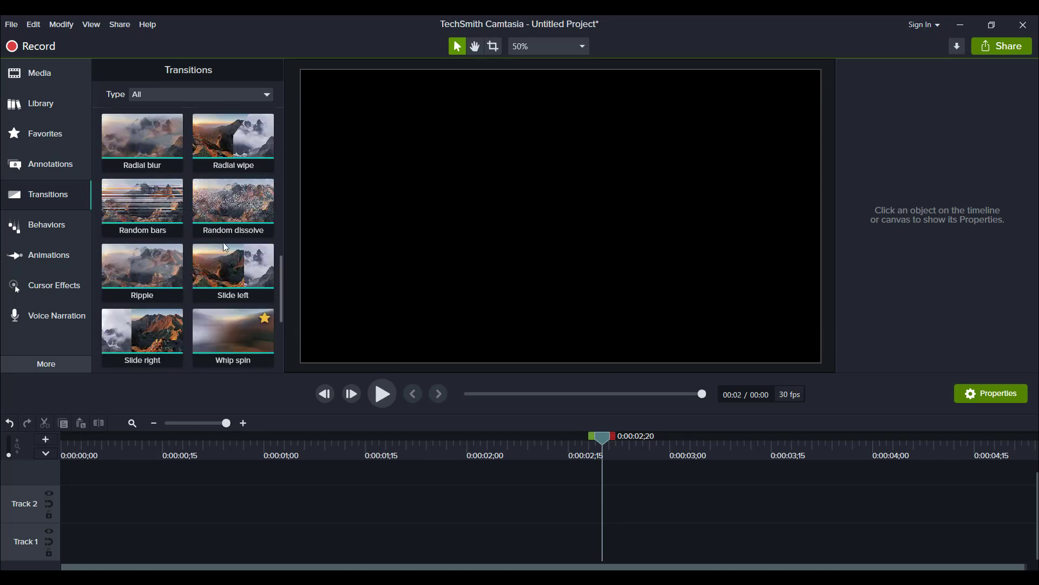
{"action": "scroll", "scroll_direction": "down", "scroll_amount": 3}
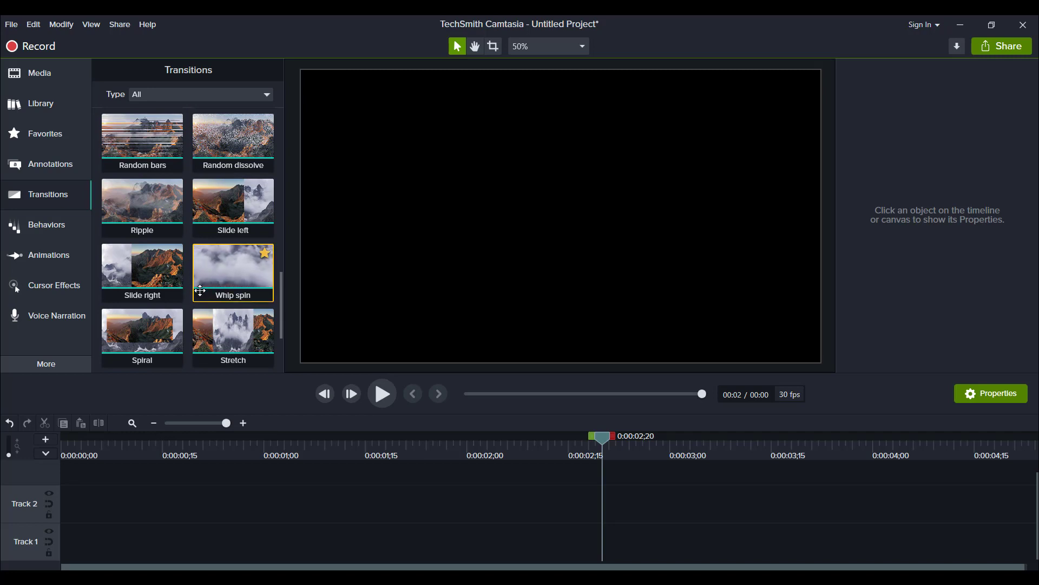
{"action": "mouse_move", "coordinate": [215, 279]}
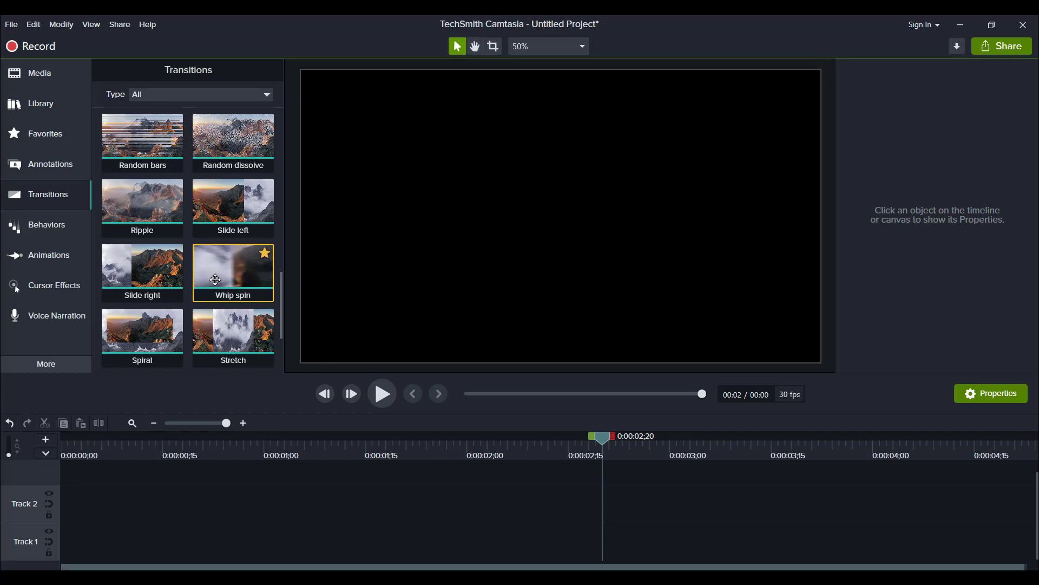
{"action": "mouse_move", "coordinate": [40, 73]}
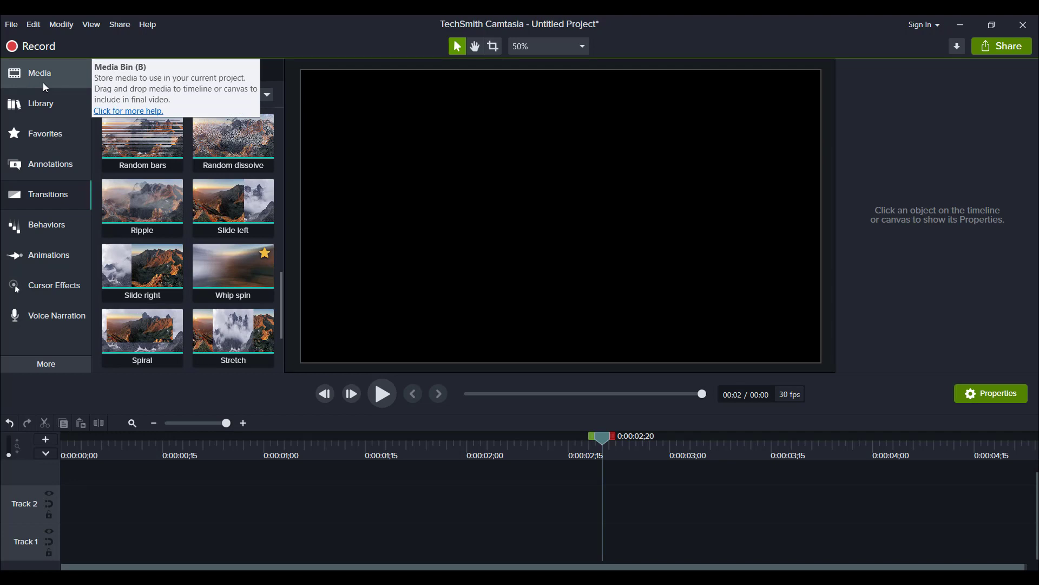
Step: Put the click_and_grow_9_setup video from the Media Bin onto Track 2 as a short selected clip
{"action": "left_click", "coordinate": [39, 73]}
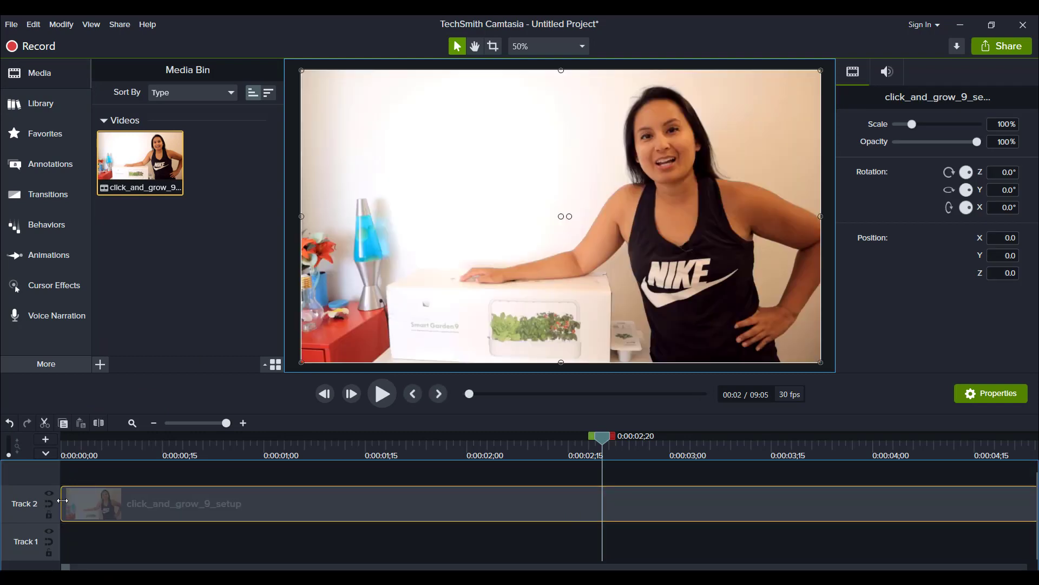
{"action": "right_click", "coordinate": [178, 504]}
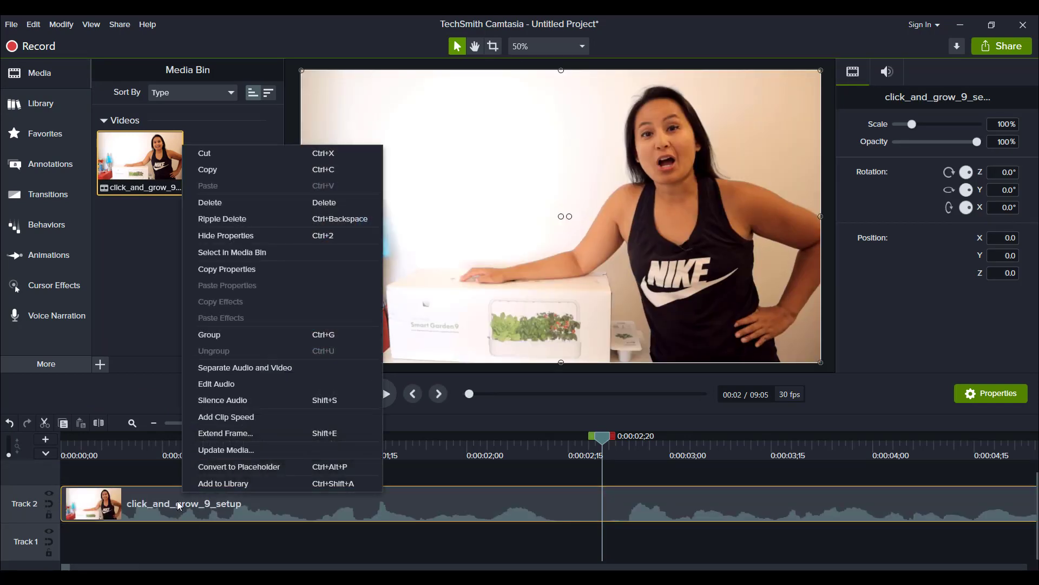
{"action": "mouse_move", "coordinate": [216, 388]}
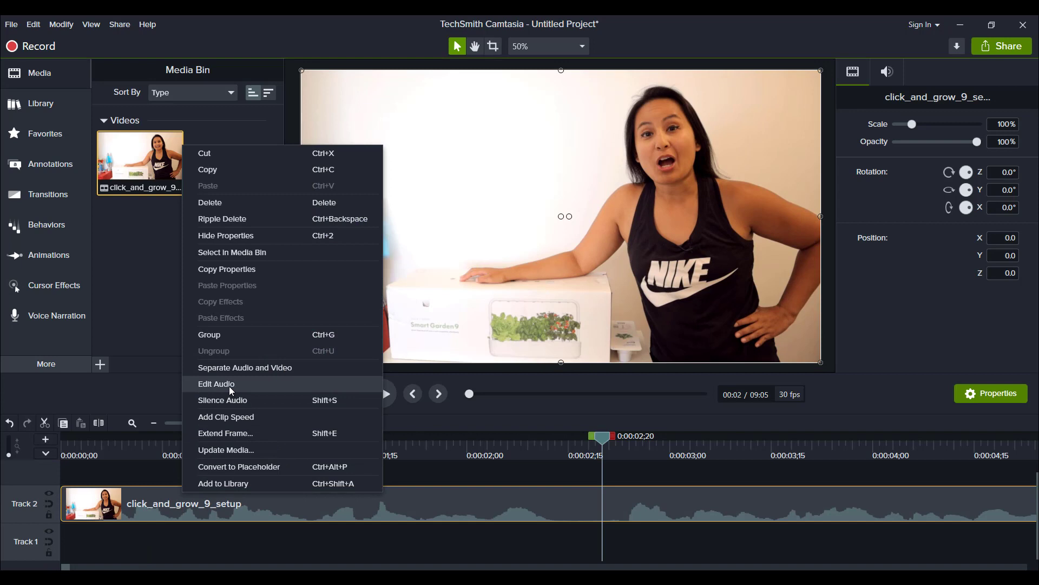
{"action": "mouse_move", "coordinate": [238, 400]}
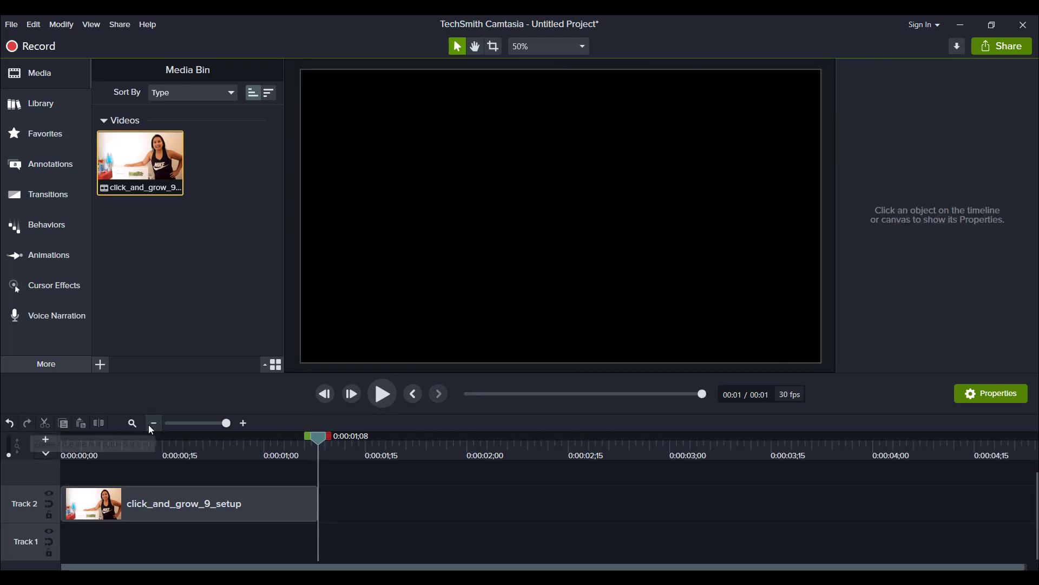
{"action": "left_click", "coordinate": [153, 423]}
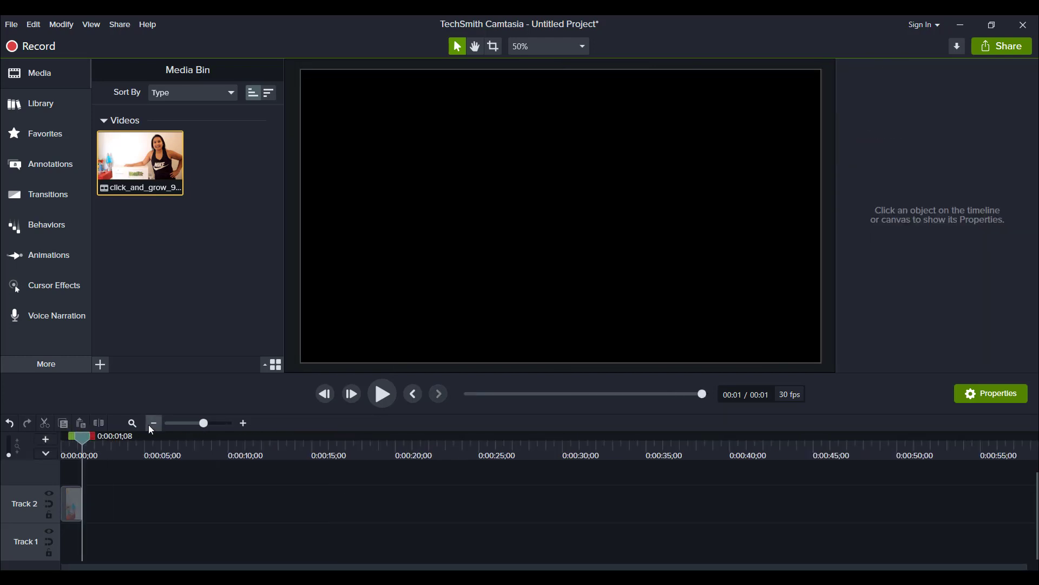
{"action": "left_click", "coordinate": [71, 503]}
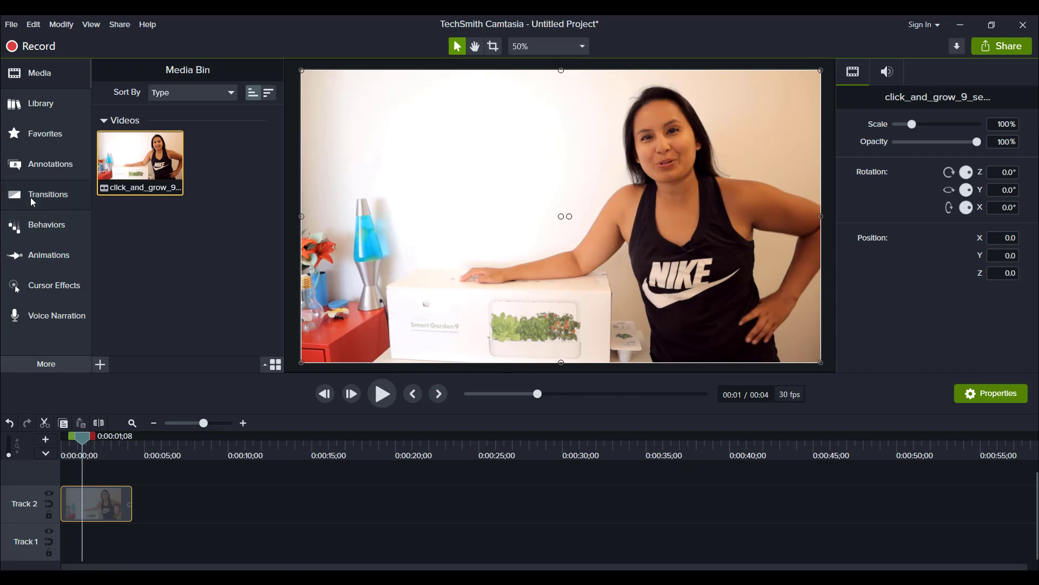
Step: Add the Whip spin transition from Favorites to the start of the Track 2 video clip
{"action": "left_click", "coordinate": [47, 193]}
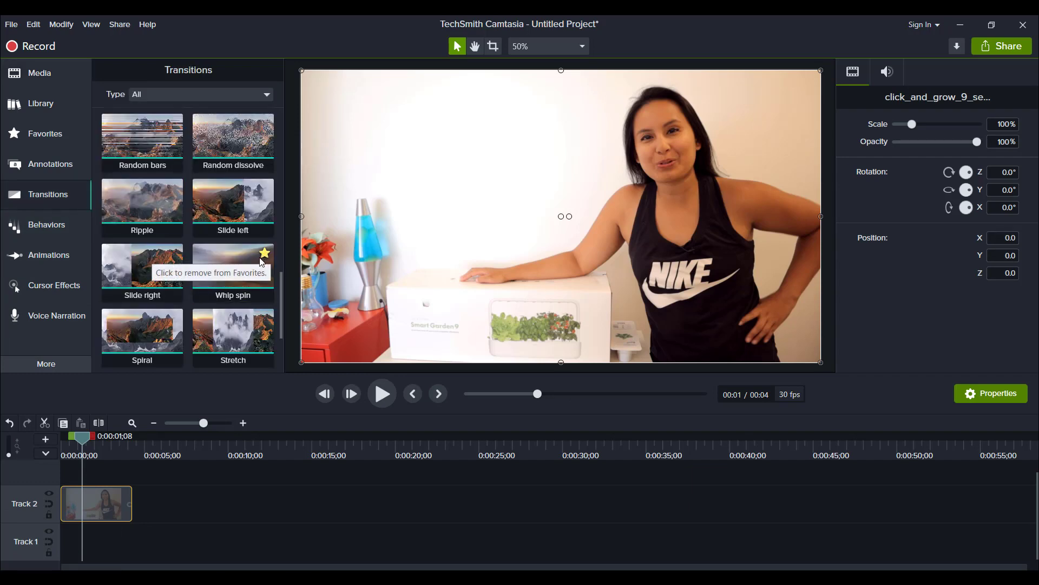
{"action": "mouse_move", "coordinate": [20, 140]}
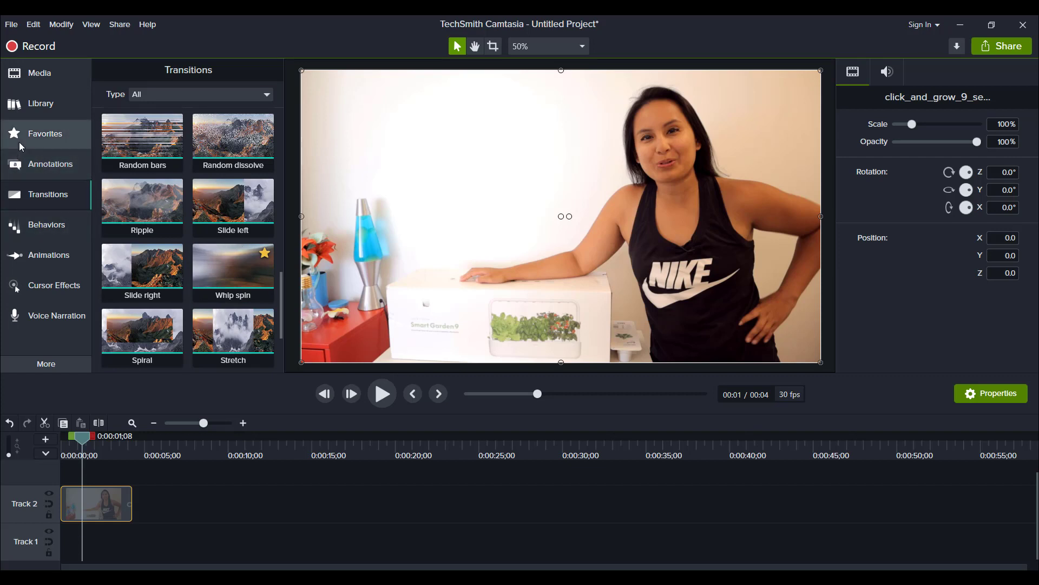
{"action": "left_click", "coordinate": [45, 134]}
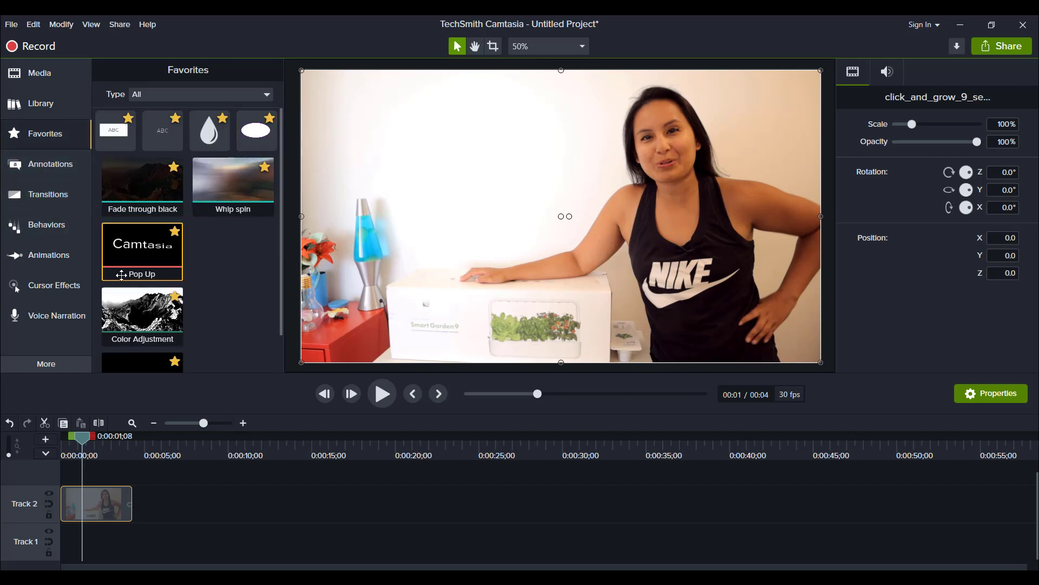
{"action": "mouse_move", "coordinate": [243, 258]}
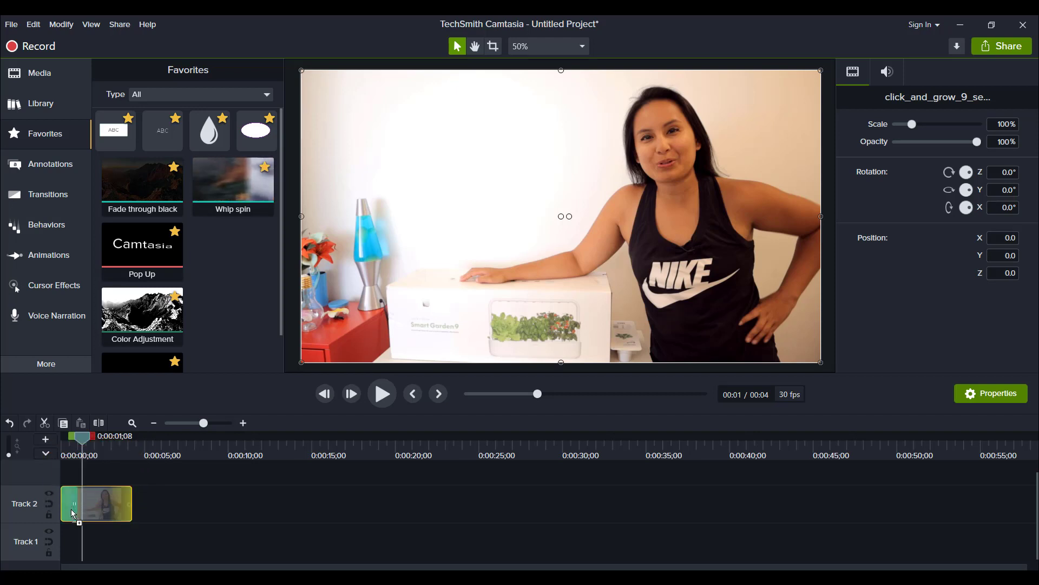
{"action": "mouse_move", "coordinate": [98, 500]}
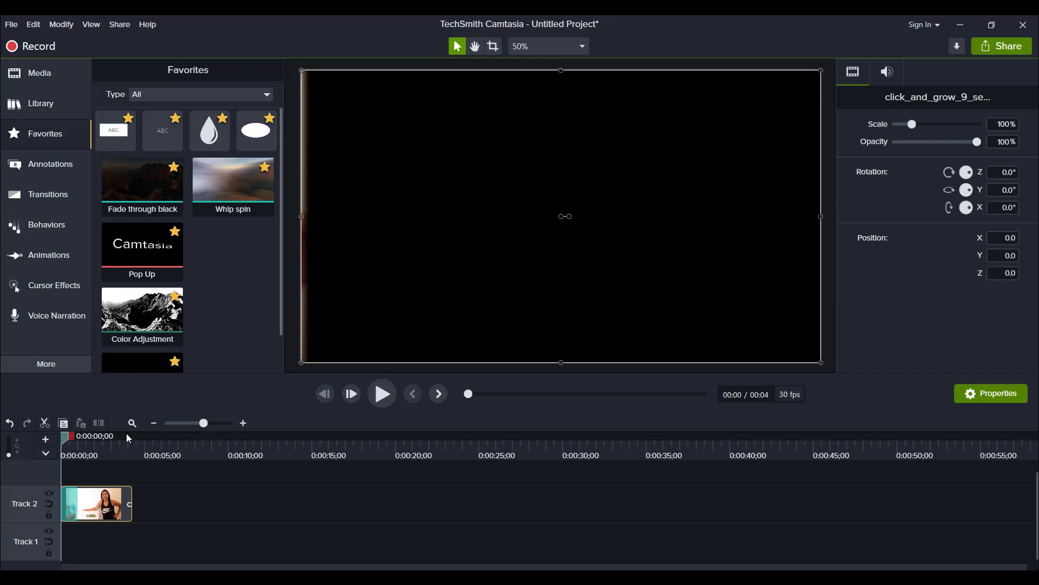
Step: Preview the clip's opening Whip spin transition and inspect its Transition properties
{"action": "left_click", "coordinate": [382, 393]}
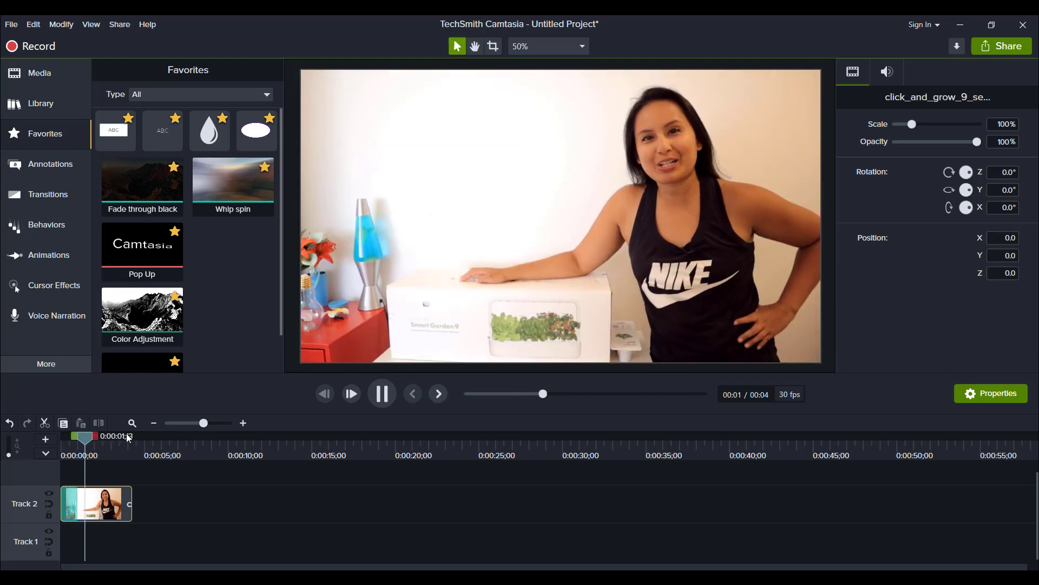
{"action": "left_click", "coordinate": [381, 393]}
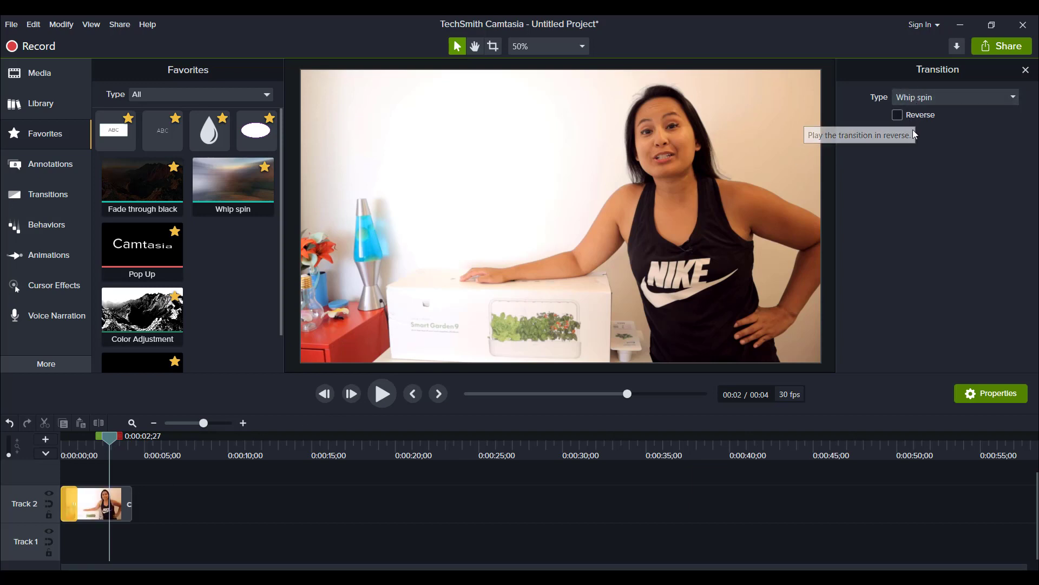
{"action": "mouse_move", "coordinate": [898, 119]}
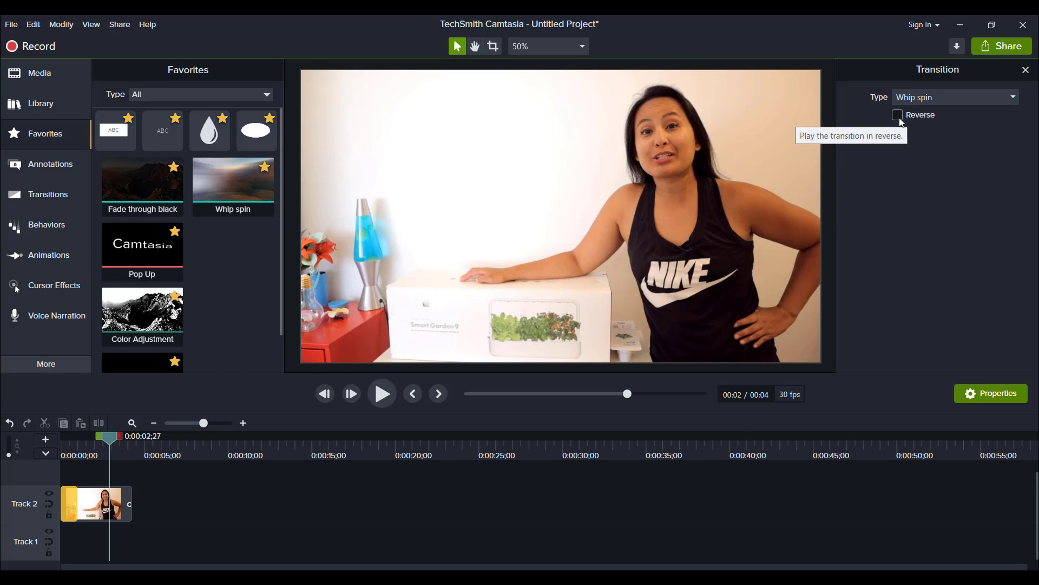
{"action": "mouse_move", "coordinate": [909, 105]}
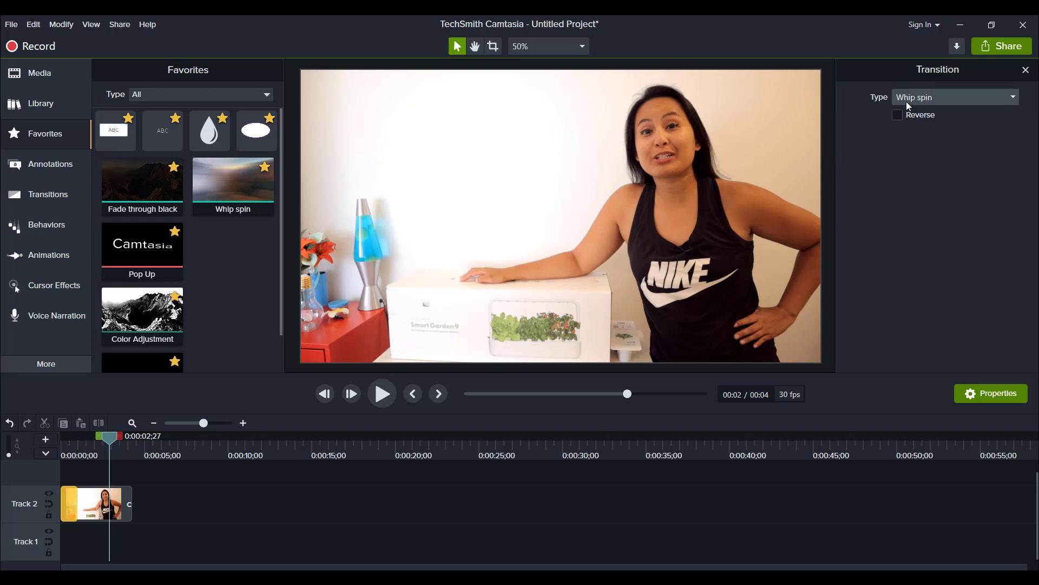
{"action": "mouse_move", "coordinate": [1015, 104]}
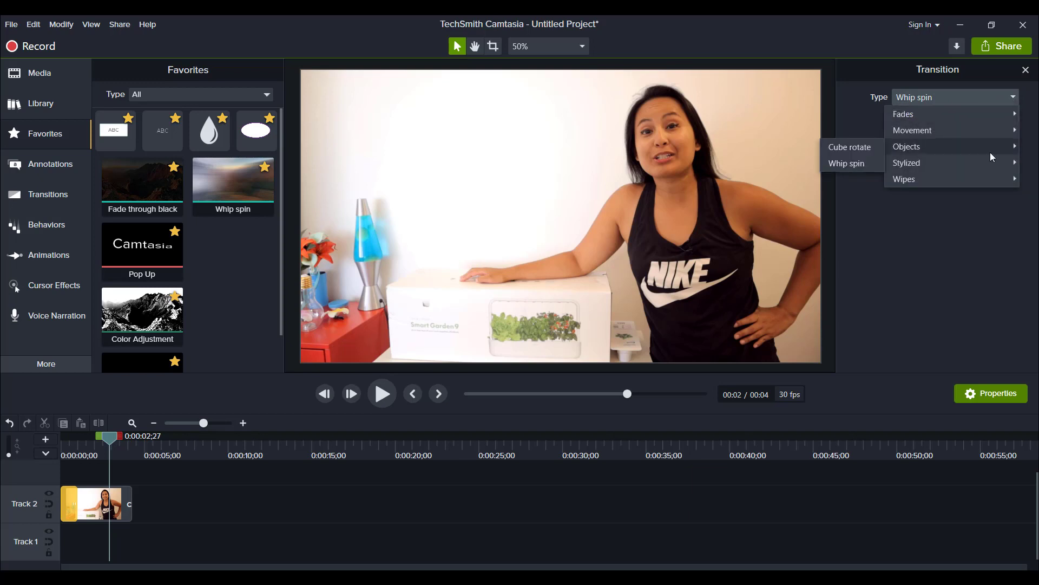
{"action": "mouse_move", "coordinate": [994, 150]}
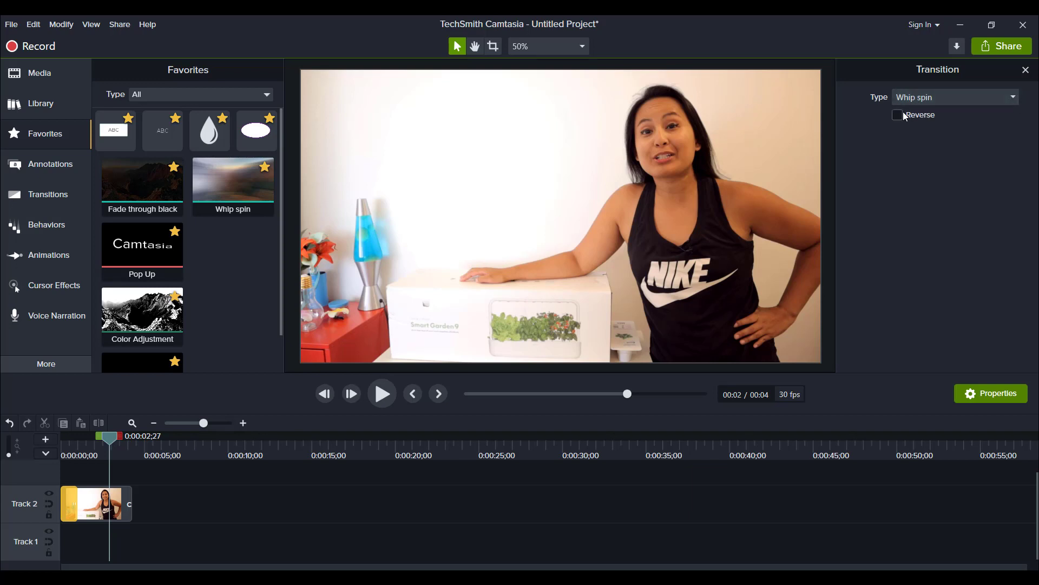
{"action": "mouse_move", "coordinate": [899, 115]}
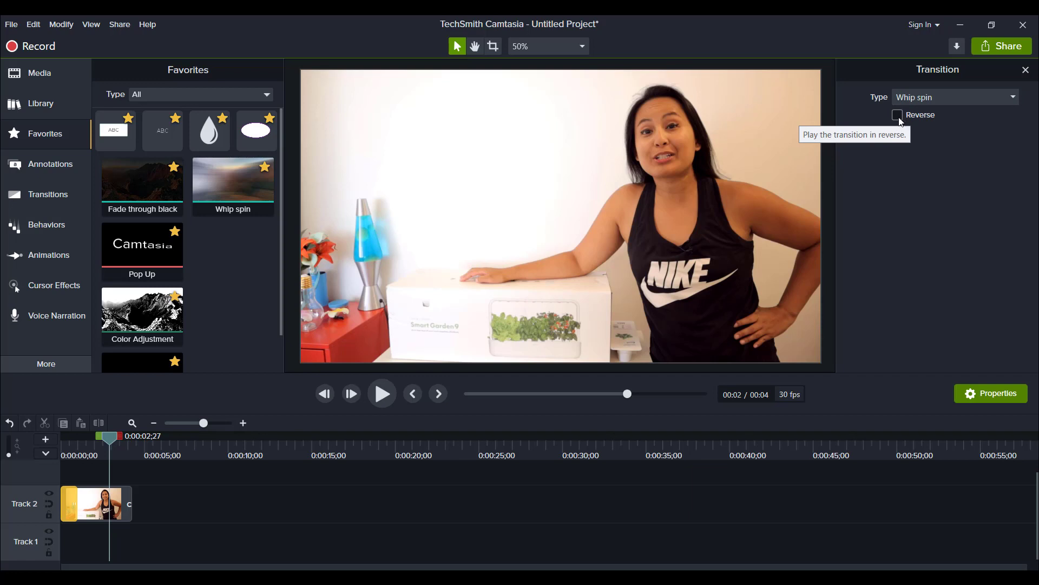
Step: Set the video clip's Whip spin transition to Reverse and preview it from the start
{"action": "left_click", "coordinate": [897, 115]}
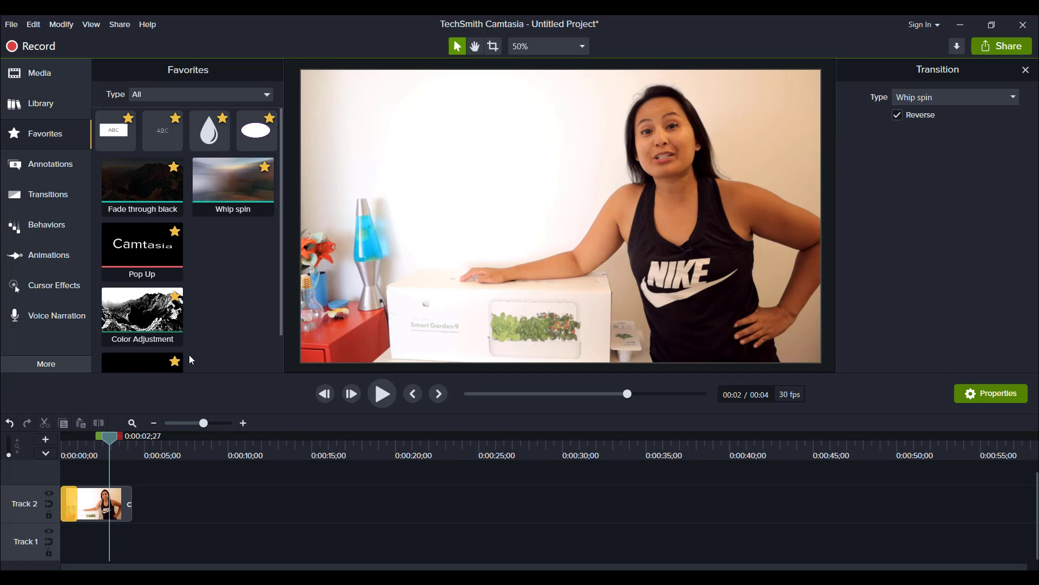
{"action": "left_click", "coordinate": [381, 393]}
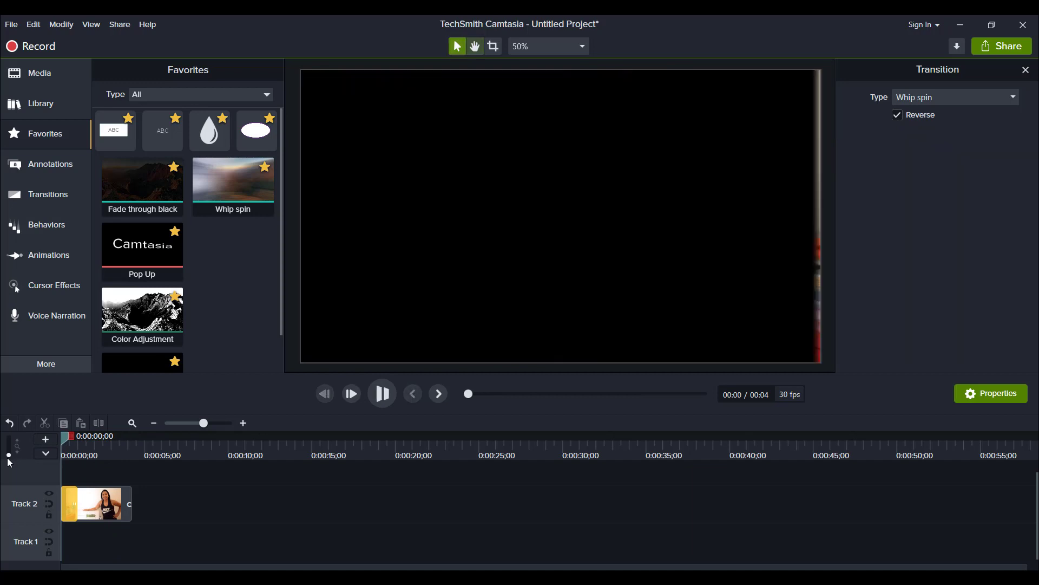
{"action": "left_click", "coordinate": [351, 393]}
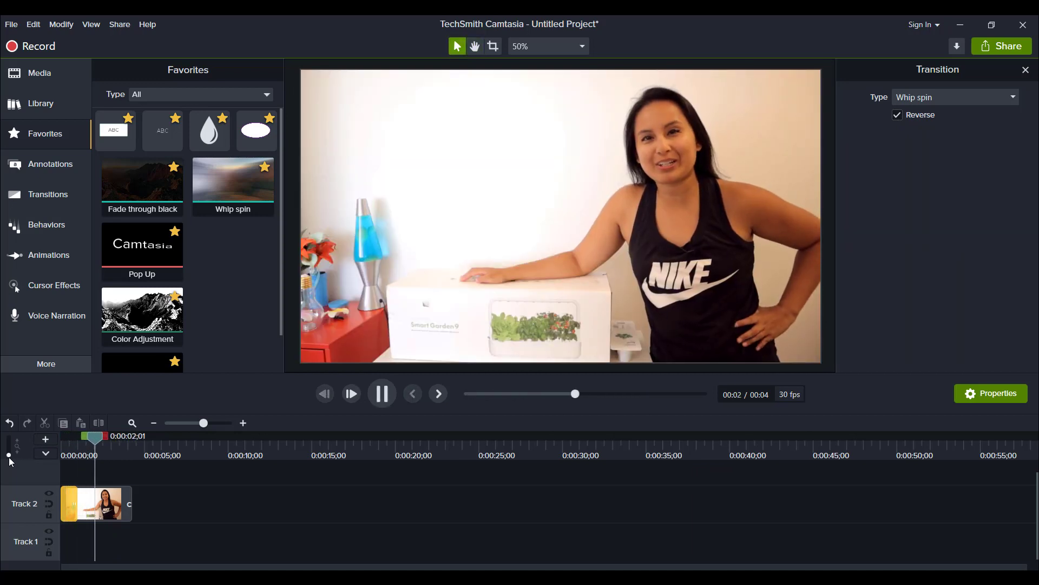
{"action": "left_click", "coordinate": [381, 393]}
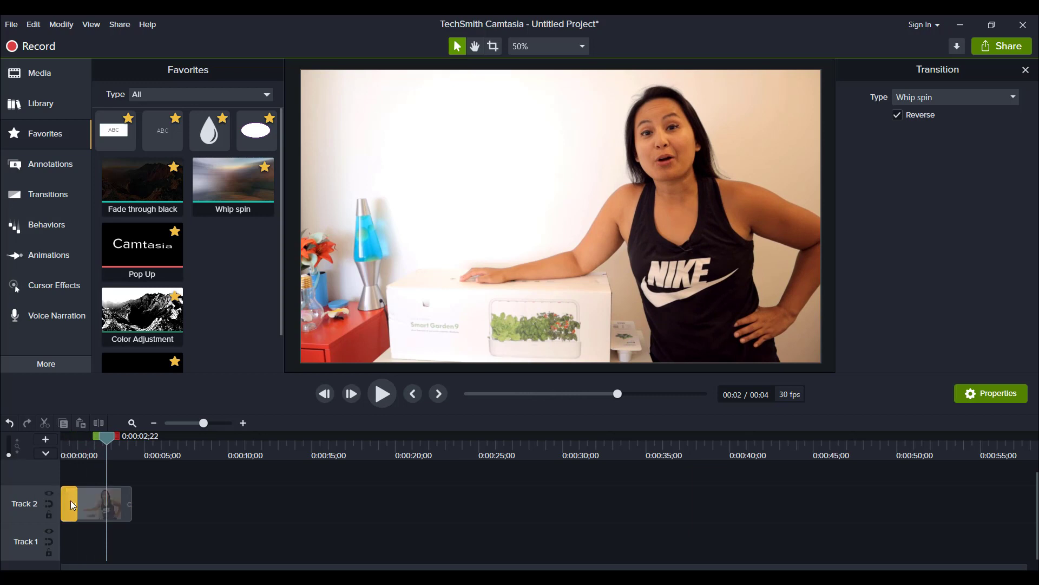
{"action": "mouse_move", "coordinate": [69, 503]}
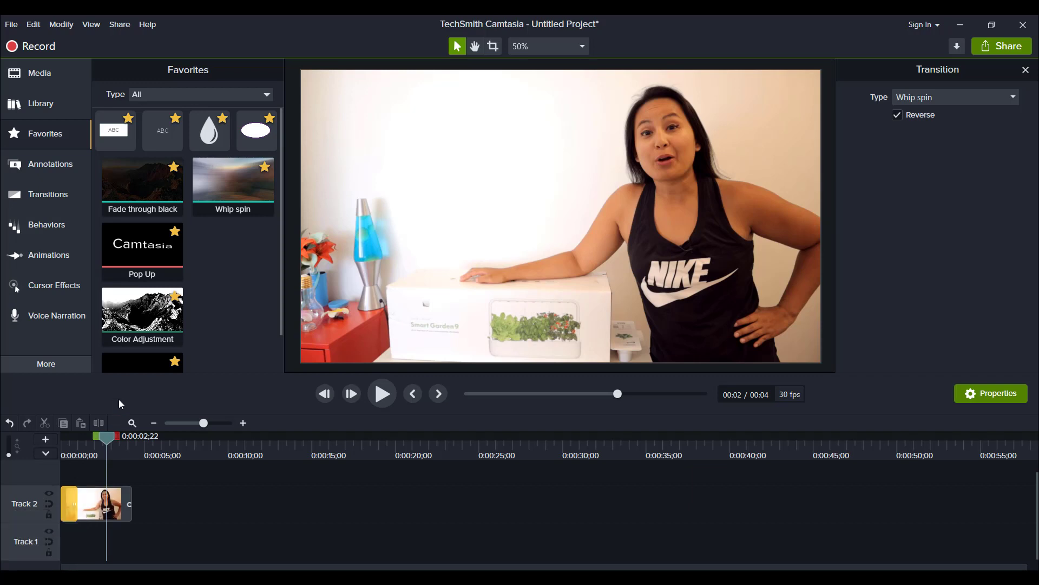
{"action": "mouse_move", "coordinate": [50, 164]}
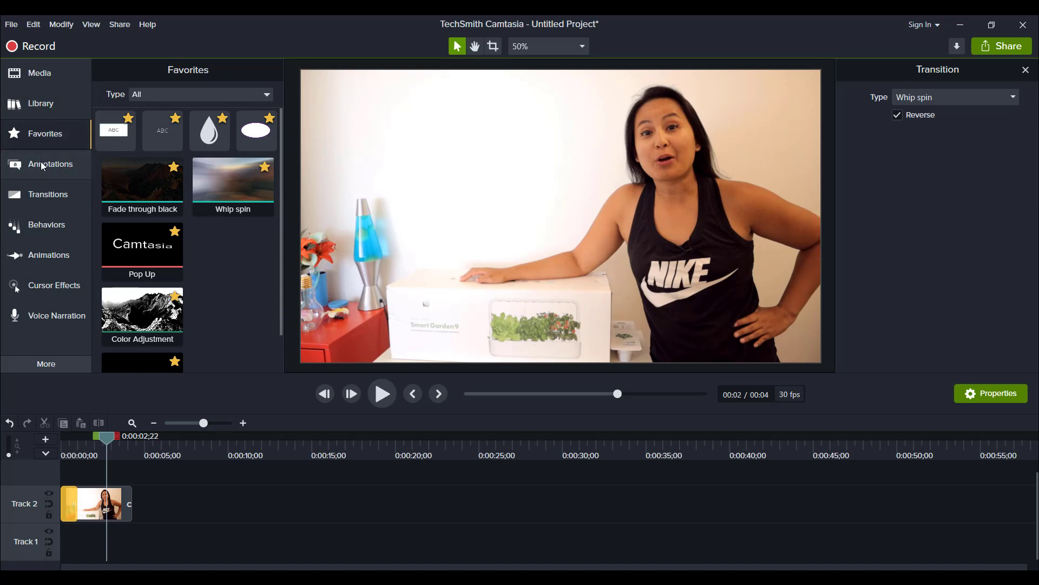
Step: Add a red star shape to Track 2 near 10 seconds with a Whip spin transition at its start
{"action": "left_click", "coordinate": [50, 163]}
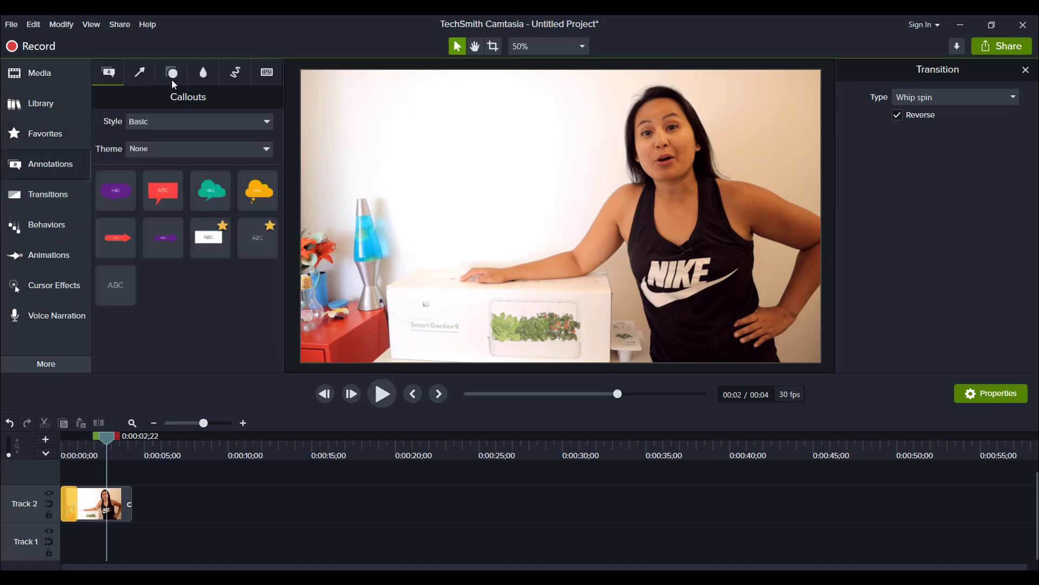
{"action": "left_click", "coordinate": [172, 72]}
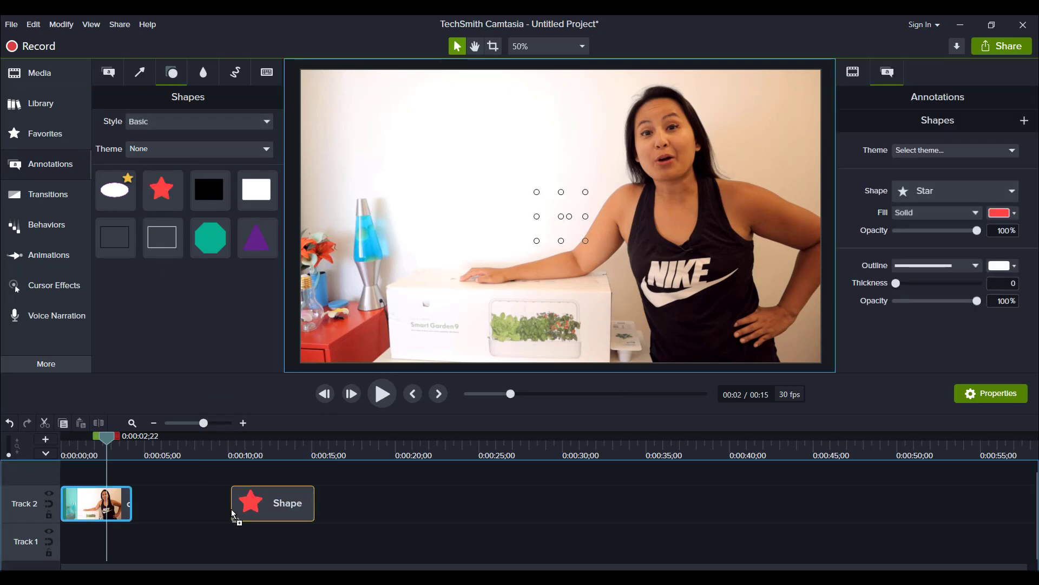
{"action": "left_click", "coordinate": [235, 455]}
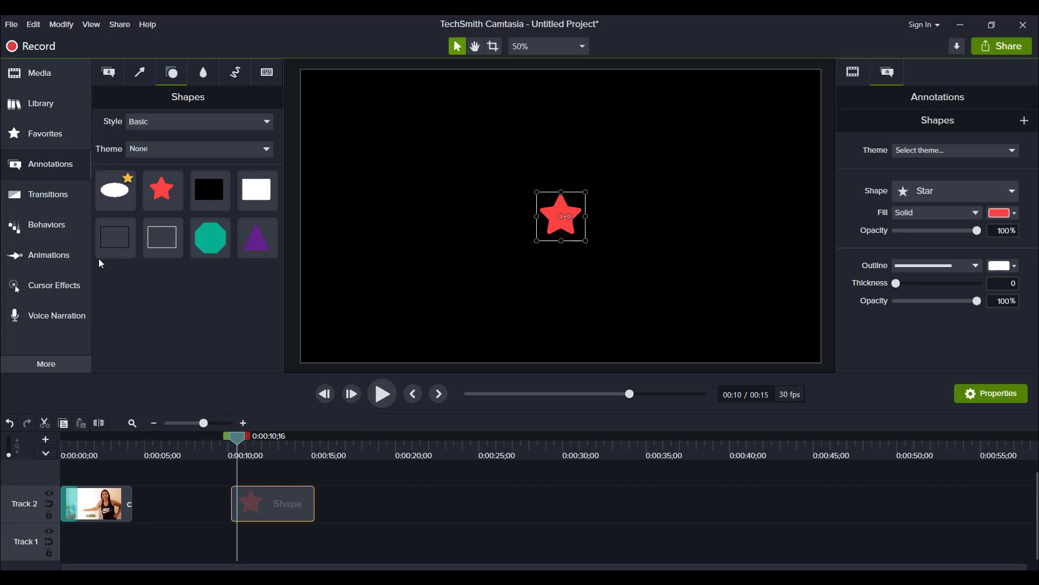
{"action": "left_click", "coordinate": [46, 133]}
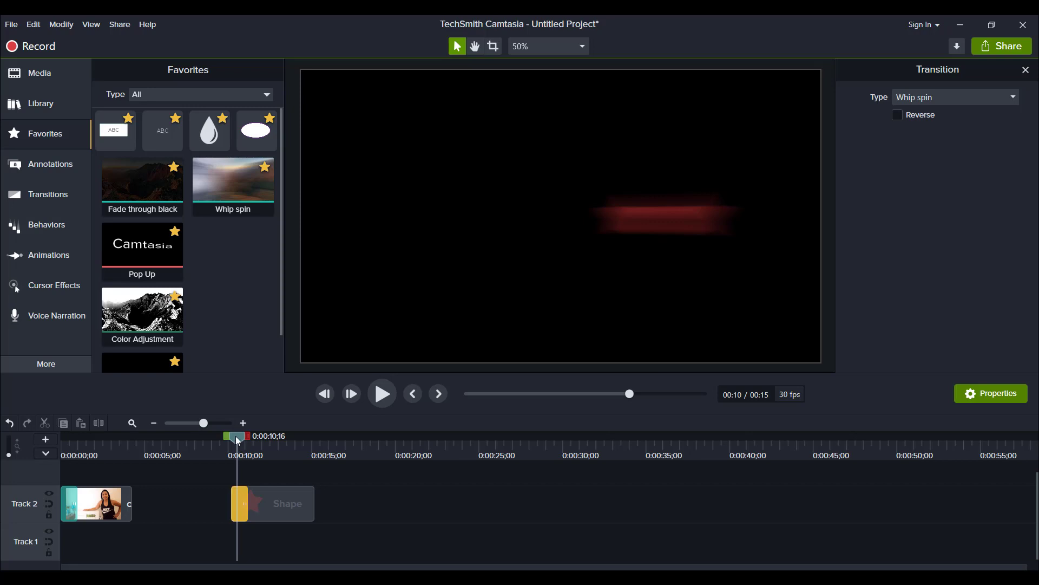
Step: Preview the star's Whip spin entrance and lengthen it to about half the clip
{"action": "left_click", "coordinate": [381, 394]}
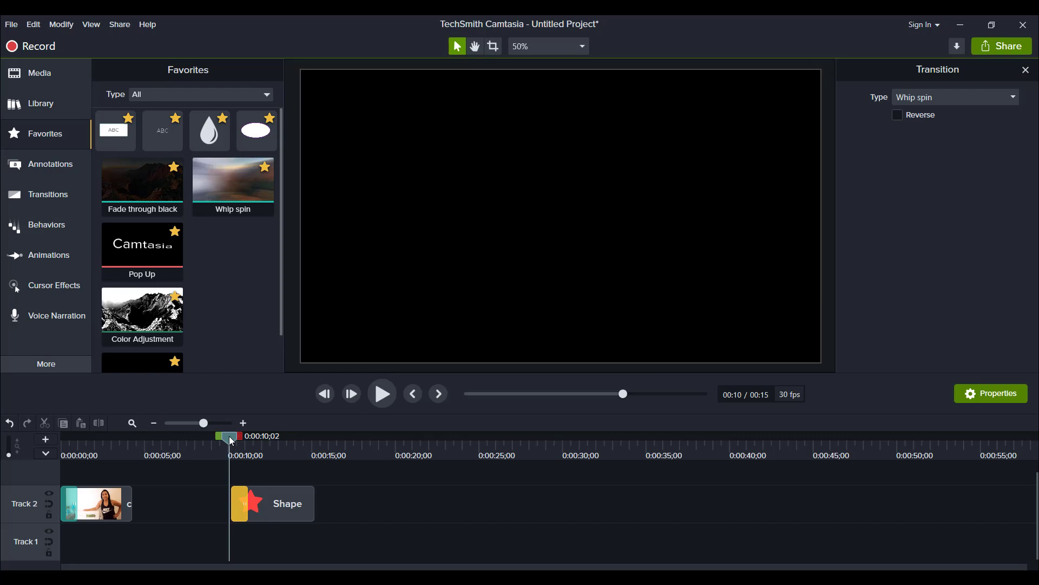
{"action": "left_click", "coordinate": [381, 393]}
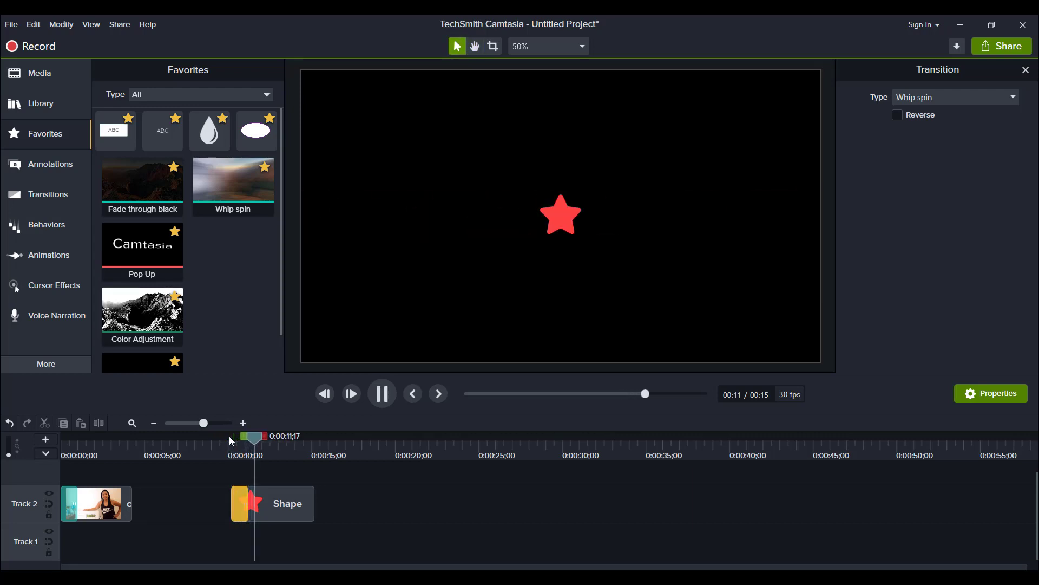
{"action": "left_click", "coordinate": [382, 393]}
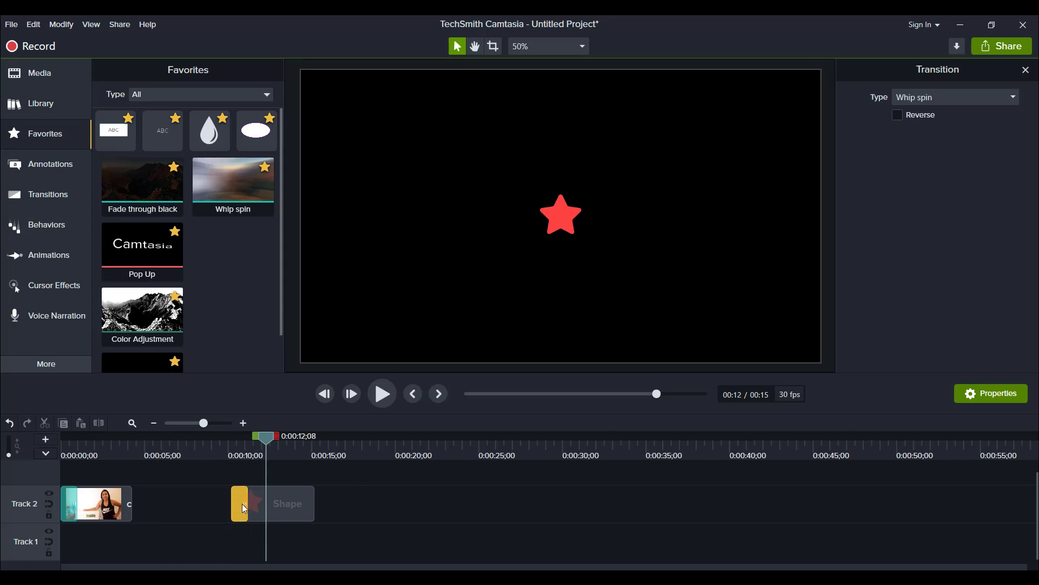
{"action": "mouse_move", "coordinate": [243, 503]}
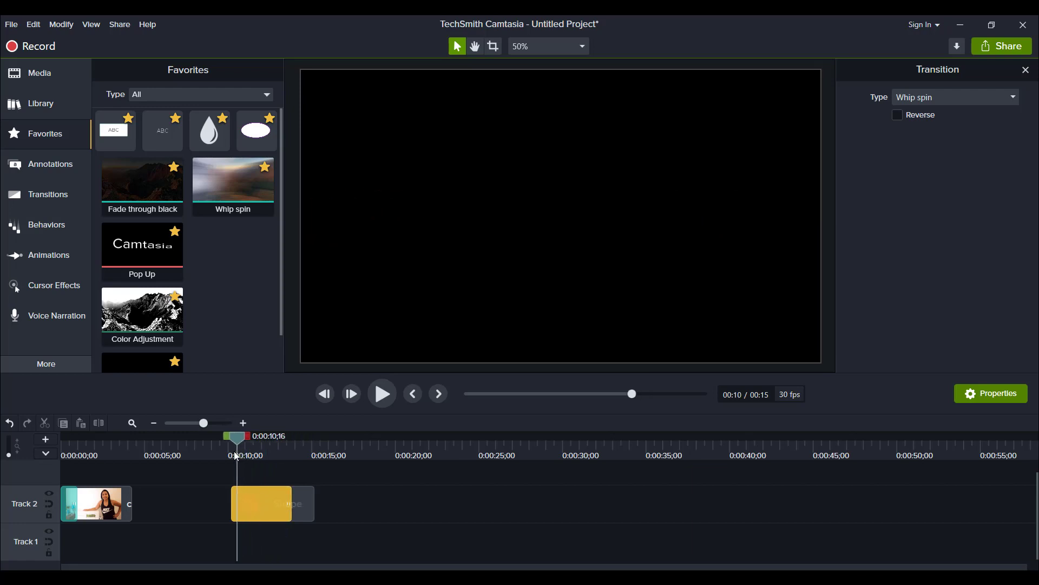
Step: Play back the lengthened star transition from the clip start to check it
{"action": "left_click", "coordinate": [381, 393]}
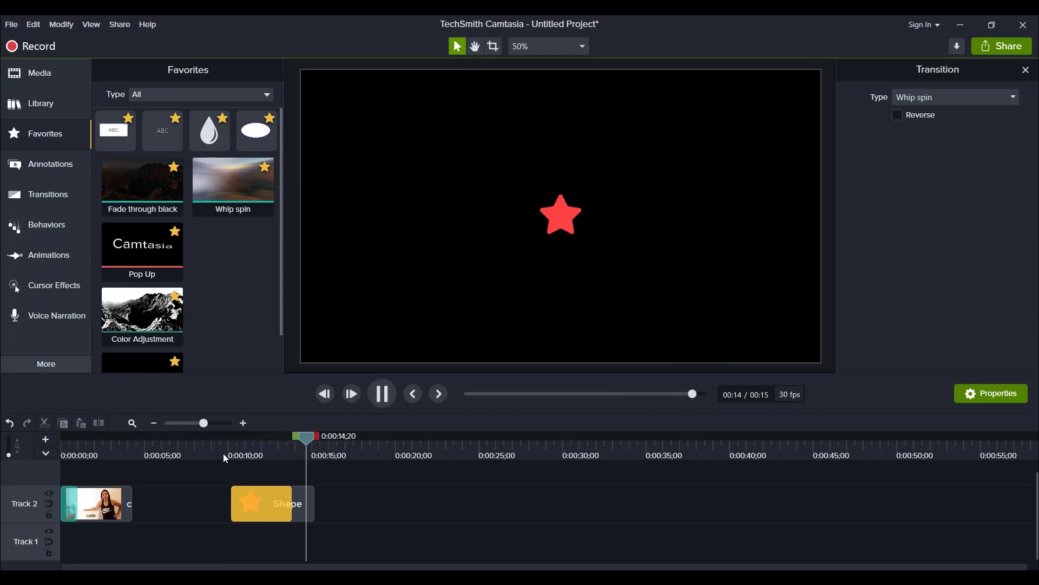
{"action": "left_click", "coordinate": [381, 393]}
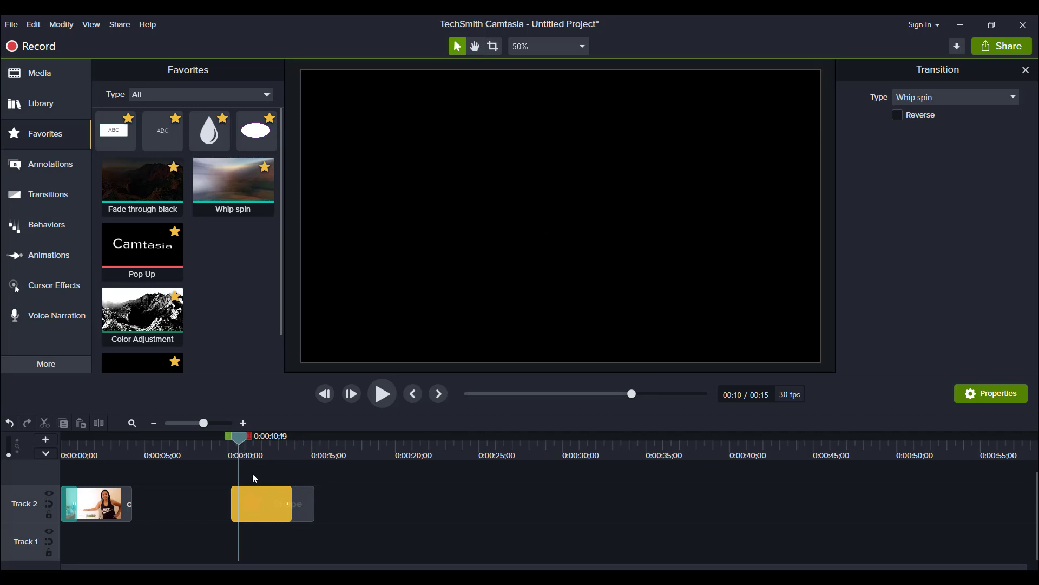
{"action": "mouse_move", "coordinate": [250, 470]}
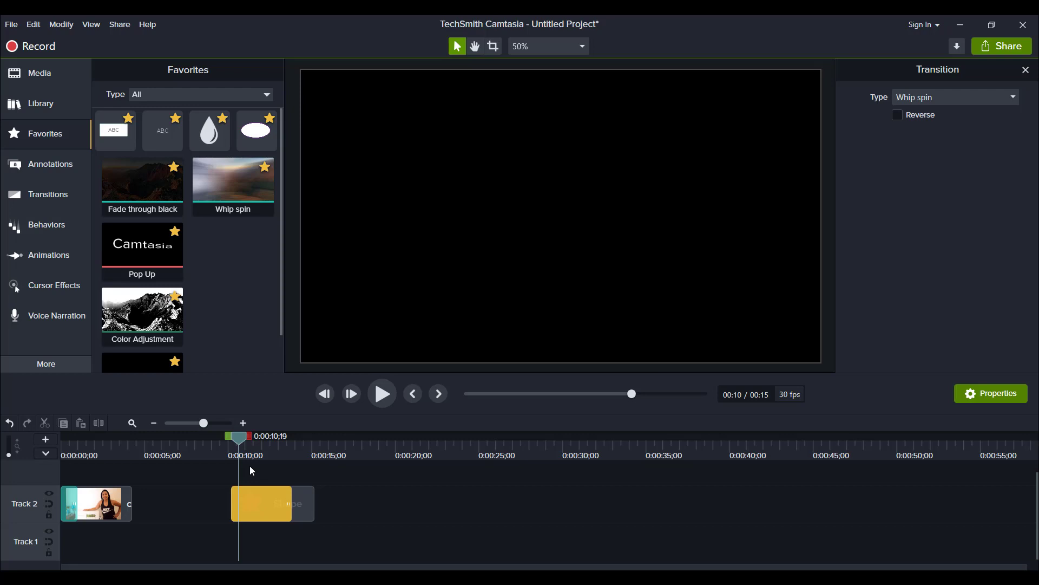
{"action": "mouse_move", "coordinate": [285, 497]}
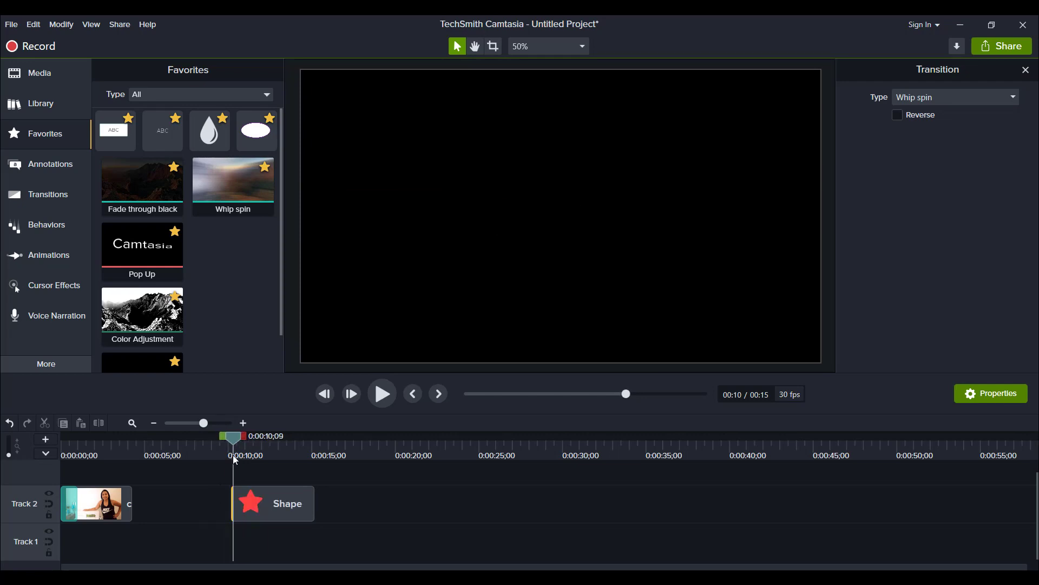
{"action": "left_click", "coordinate": [382, 394]}
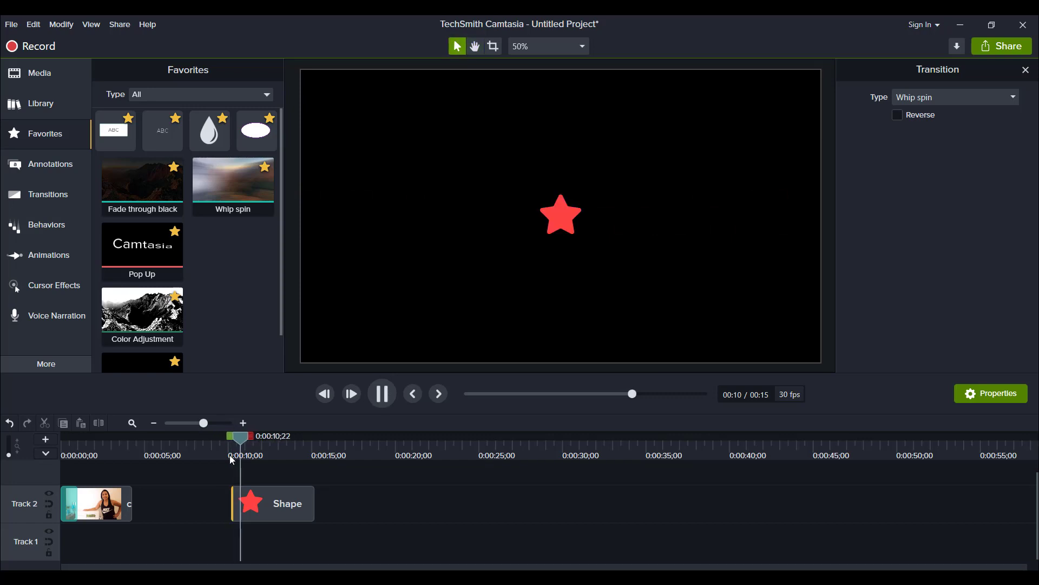
{"action": "left_click", "coordinate": [286, 503]}
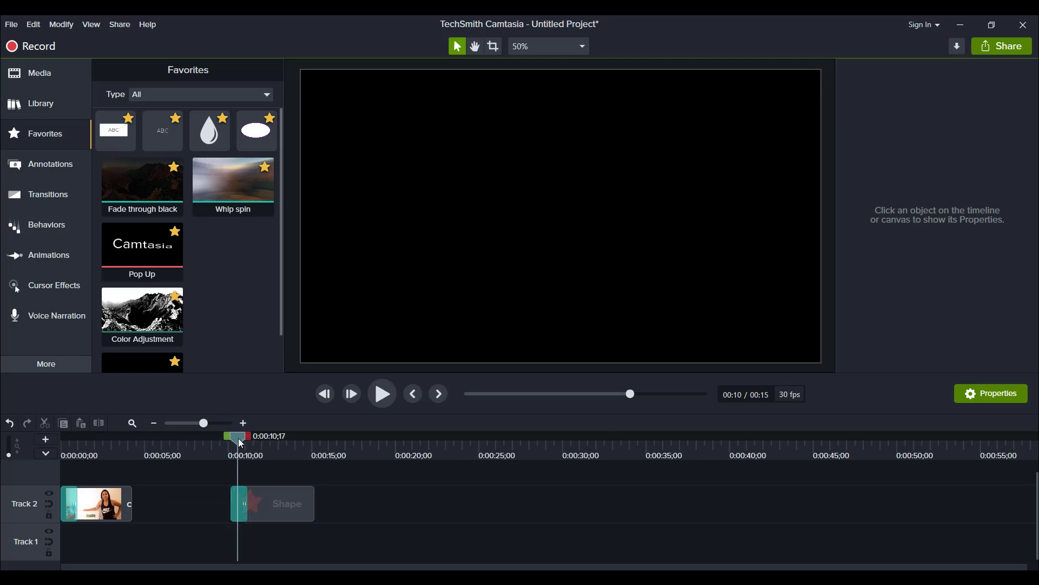
Step: Shorten the star's Whip spin transition slightly and preview it again
{"action": "left_click", "coordinate": [381, 393]}
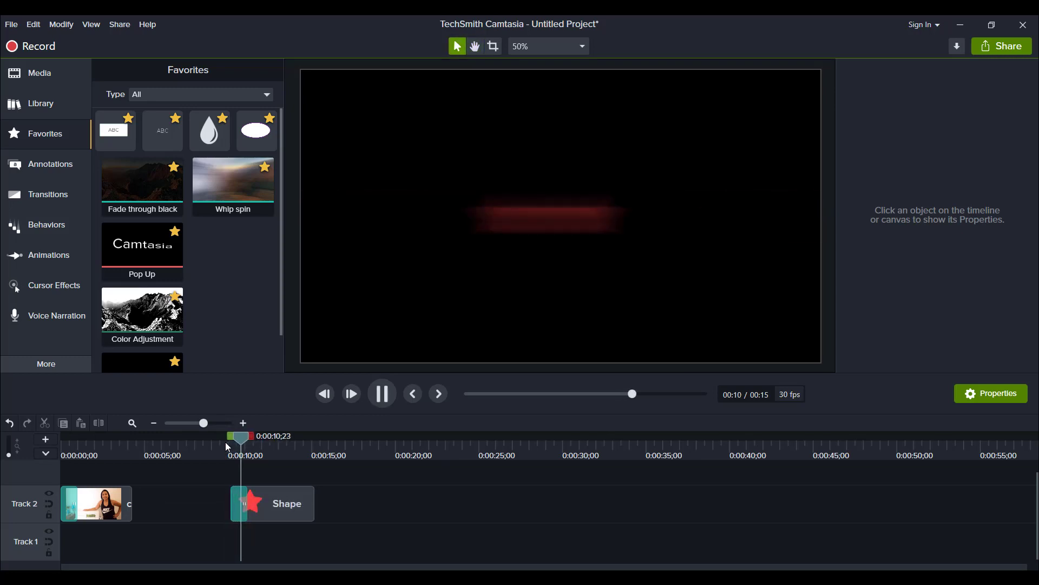
{"action": "left_click", "coordinate": [382, 393]}
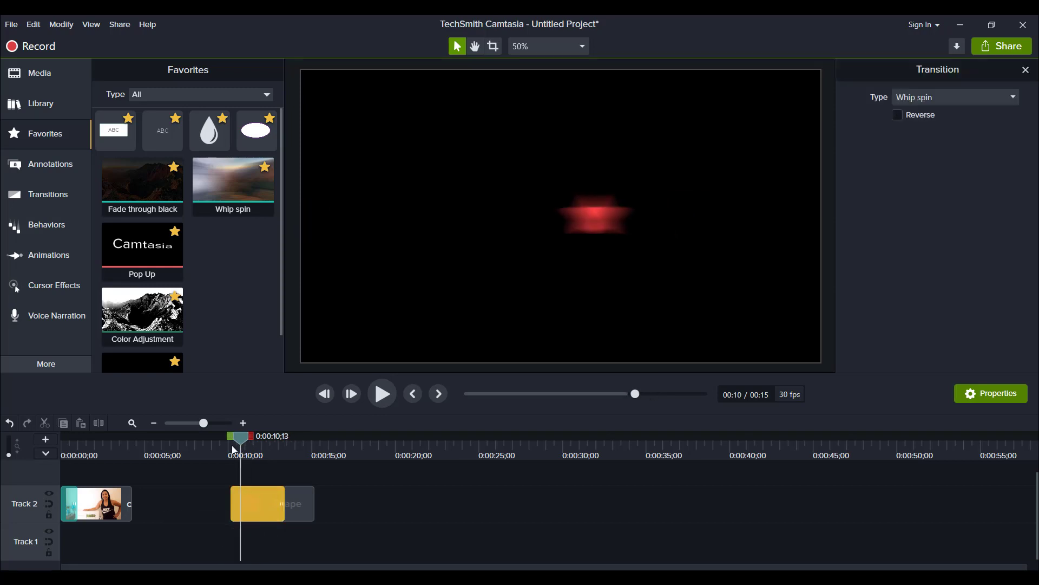
{"action": "left_click", "coordinate": [381, 393]}
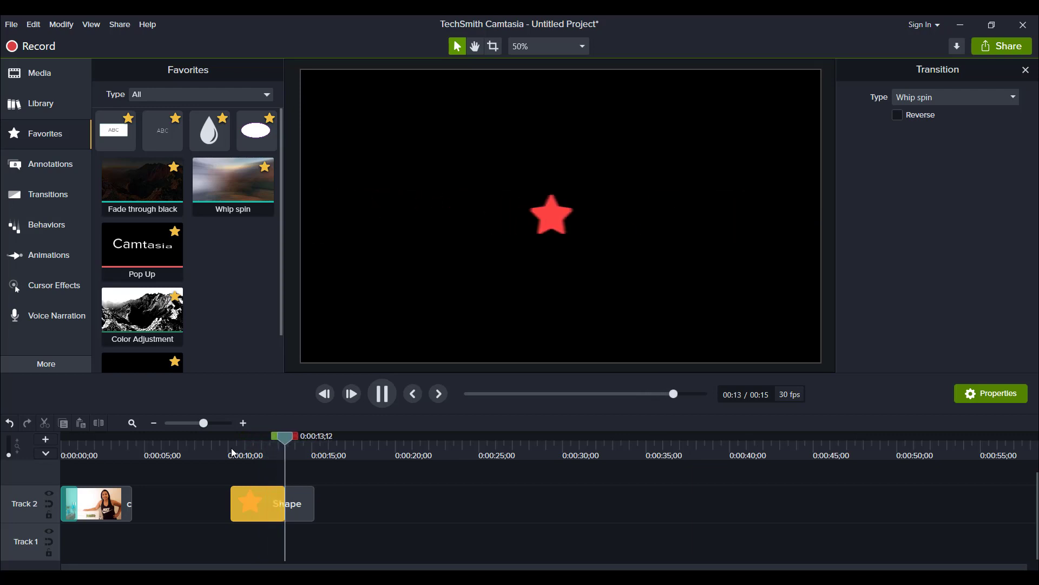
{"action": "left_click", "coordinate": [49, 164]}
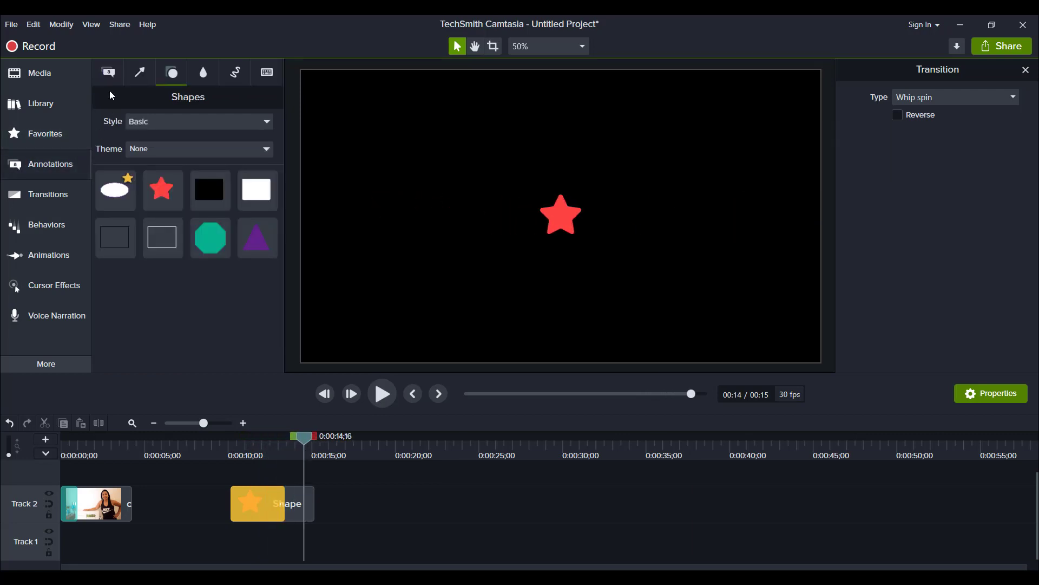
Step: Add a plain ABC text callout on Track 2 after the star and make its font Bold
{"action": "left_click", "coordinate": [108, 73]}
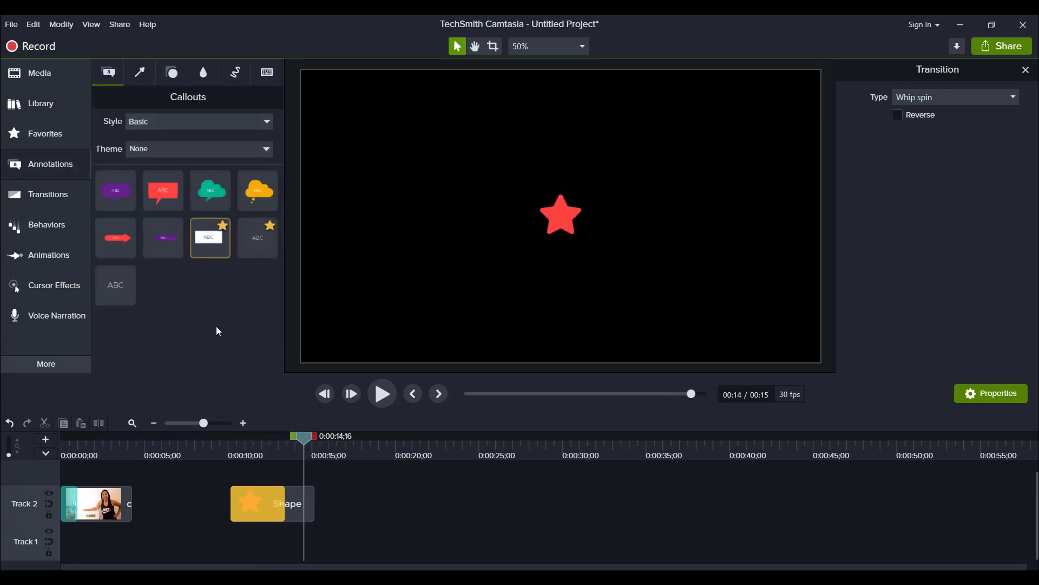
{"action": "left_click", "coordinate": [116, 285]}
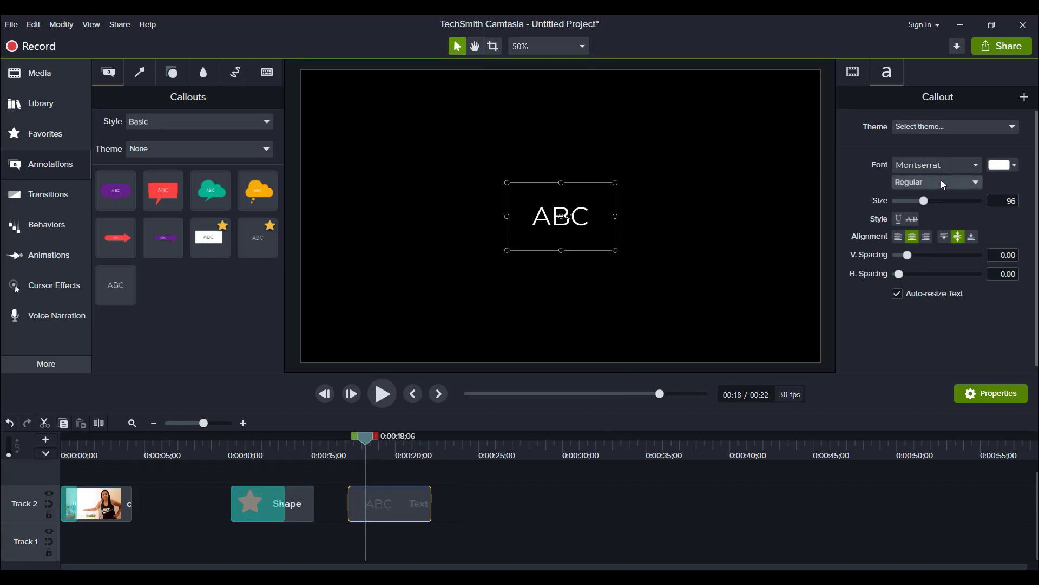
{"action": "left_click", "coordinate": [935, 182]}
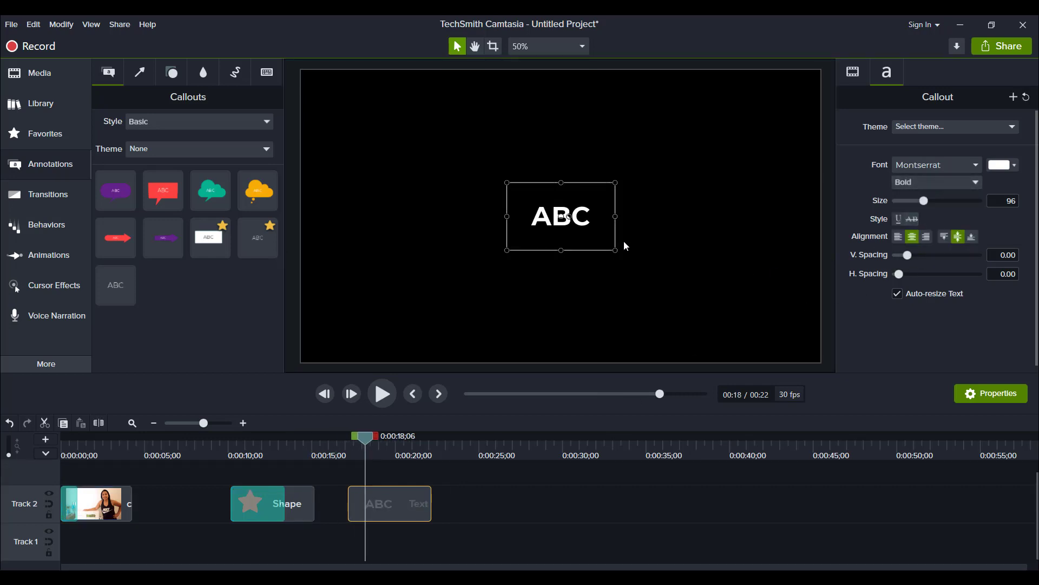
{"action": "mouse_move", "coordinate": [525, 276]}
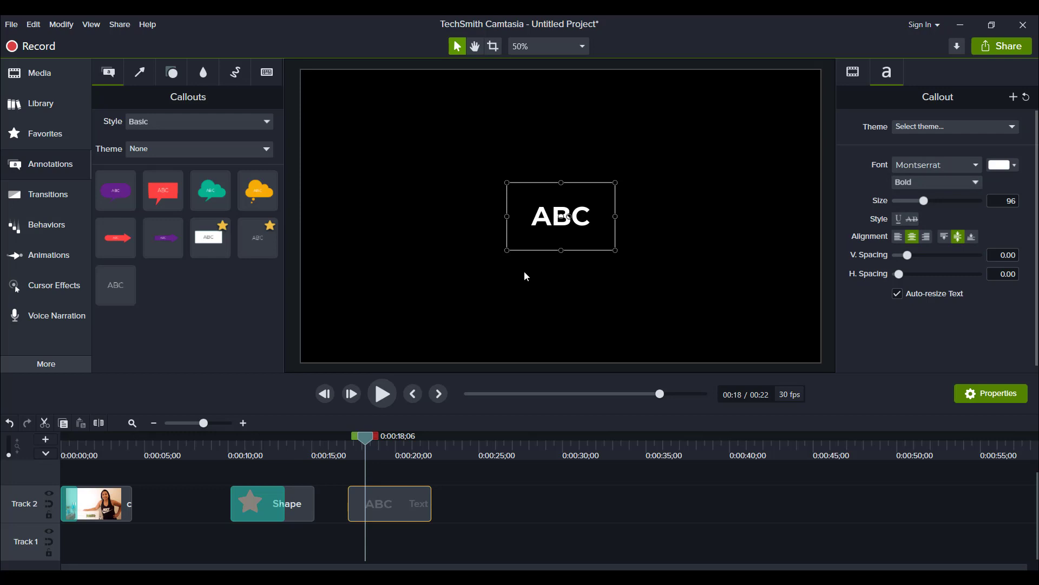
{"action": "mouse_move", "coordinate": [267, 309]}
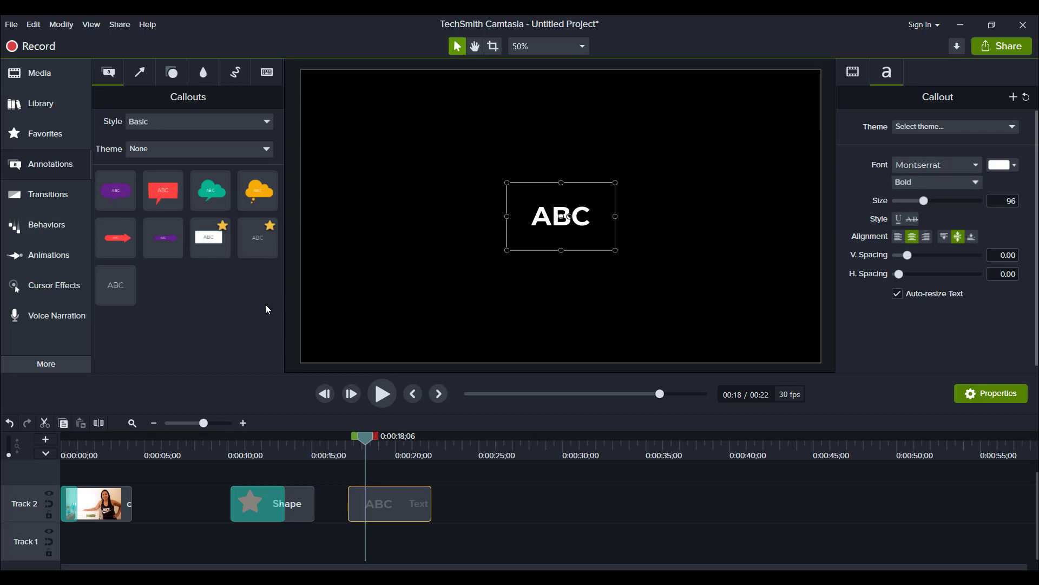
{"action": "left_click", "coordinate": [45, 133]}
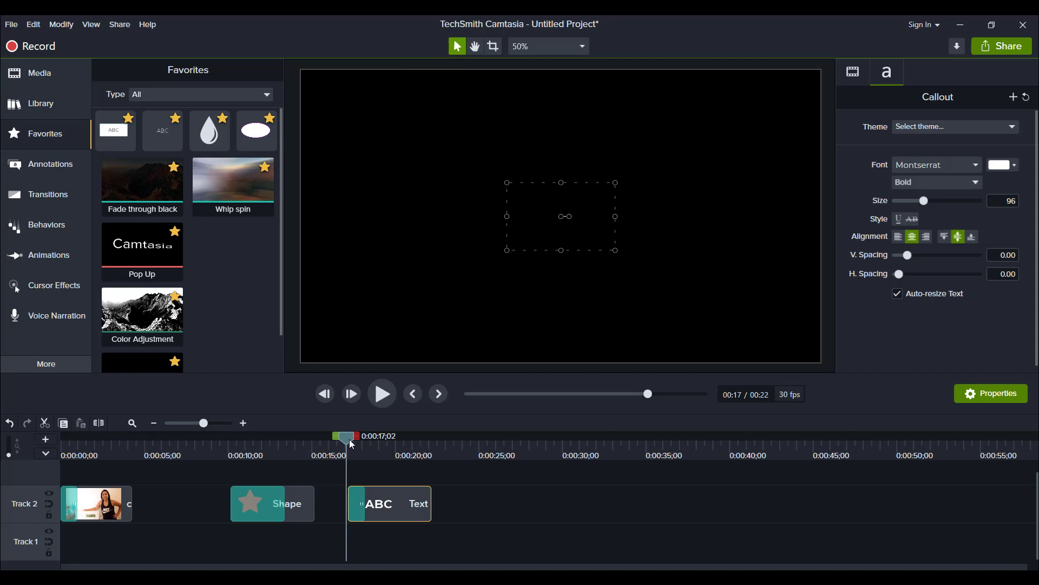
Step: Give the ABC text a Whip spin transition set to Reverse and preview it to the end
{"action": "left_click", "coordinate": [381, 393]}
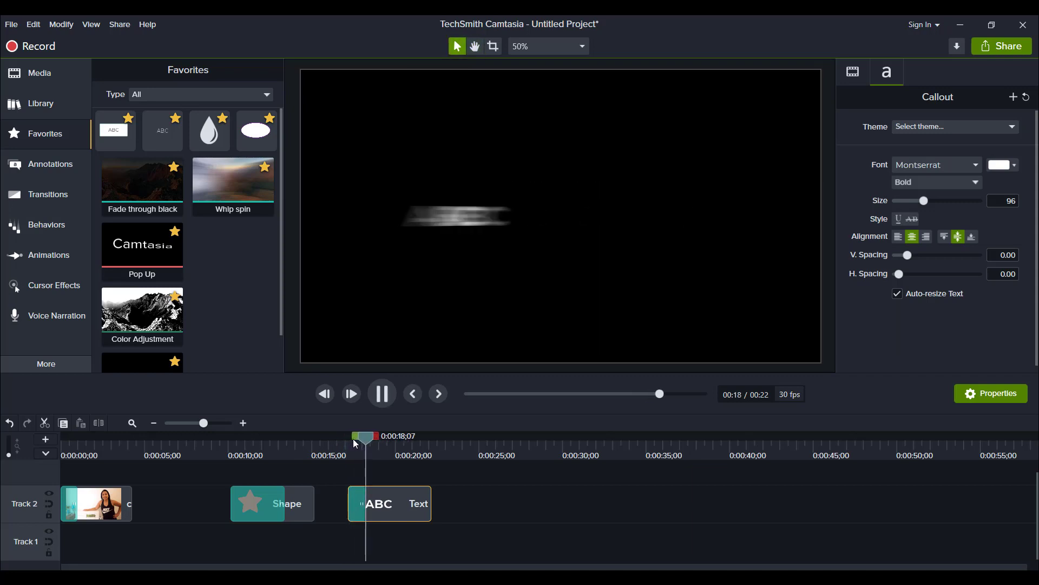
{"action": "left_click", "coordinate": [381, 393]}
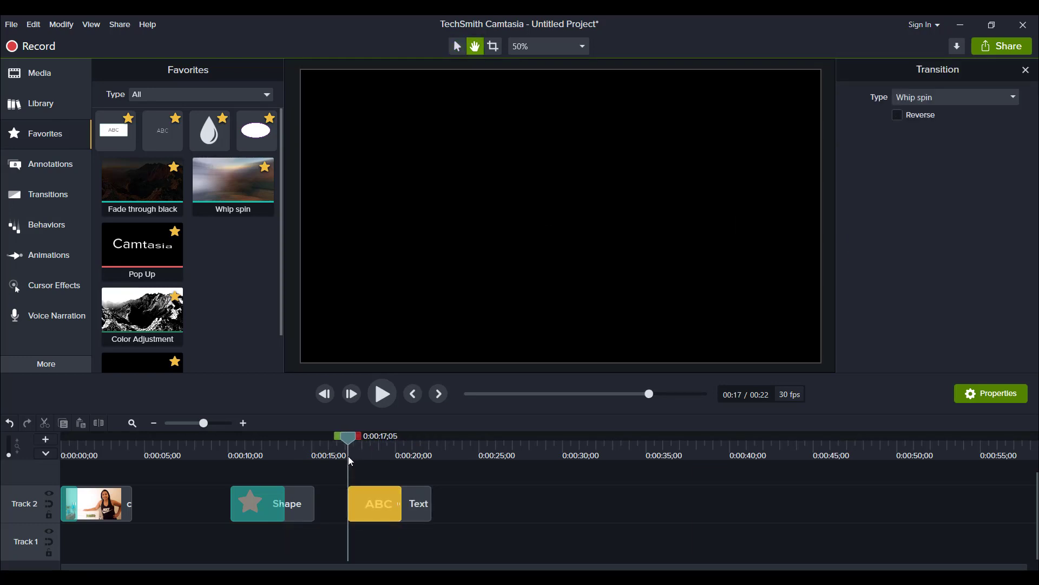
{"action": "left_click", "coordinate": [382, 393]}
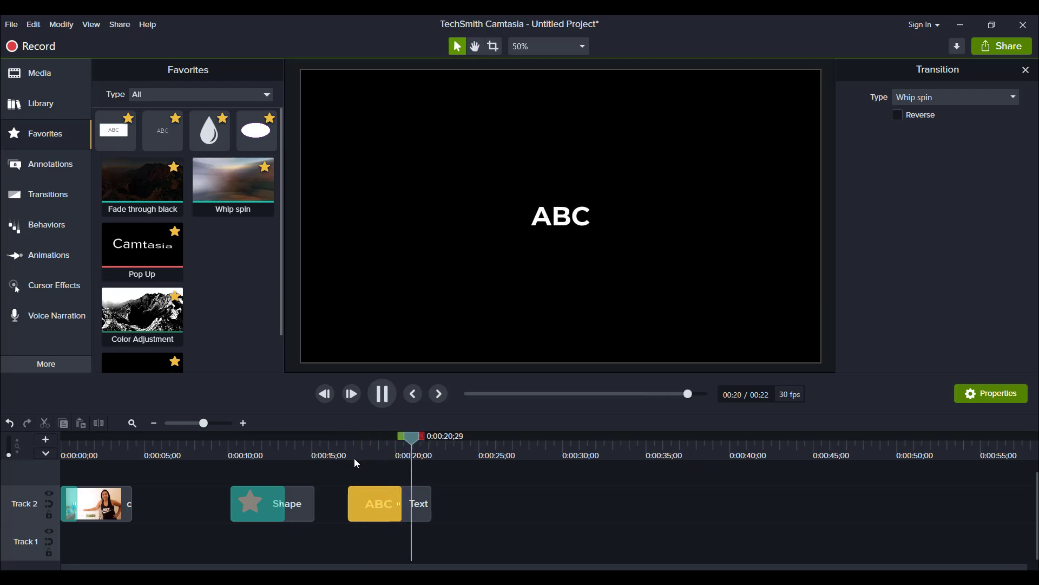
{"action": "left_click", "coordinate": [381, 393]}
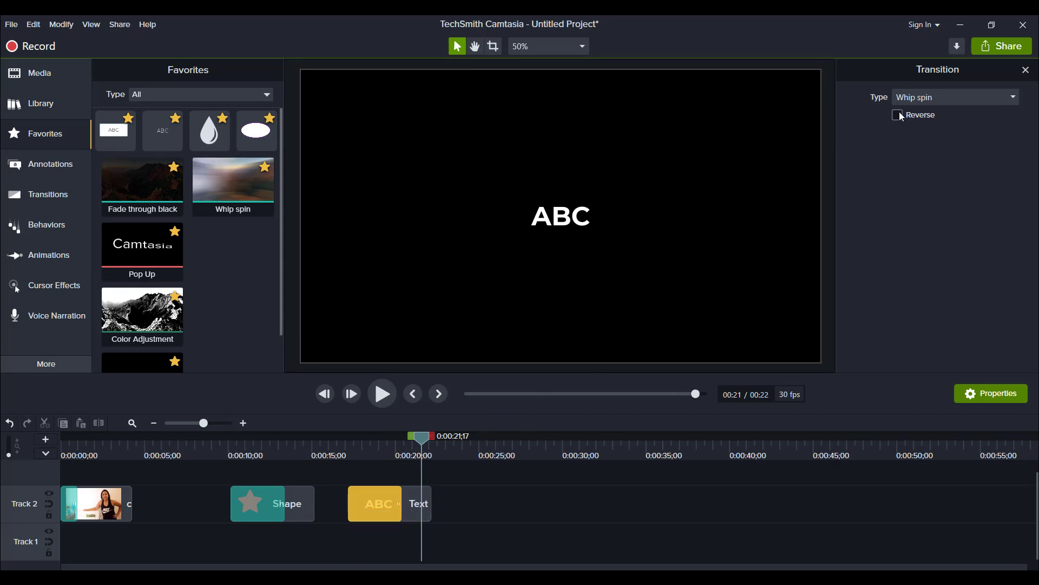
{"action": "left_click", "coordinate": [896, 115]}
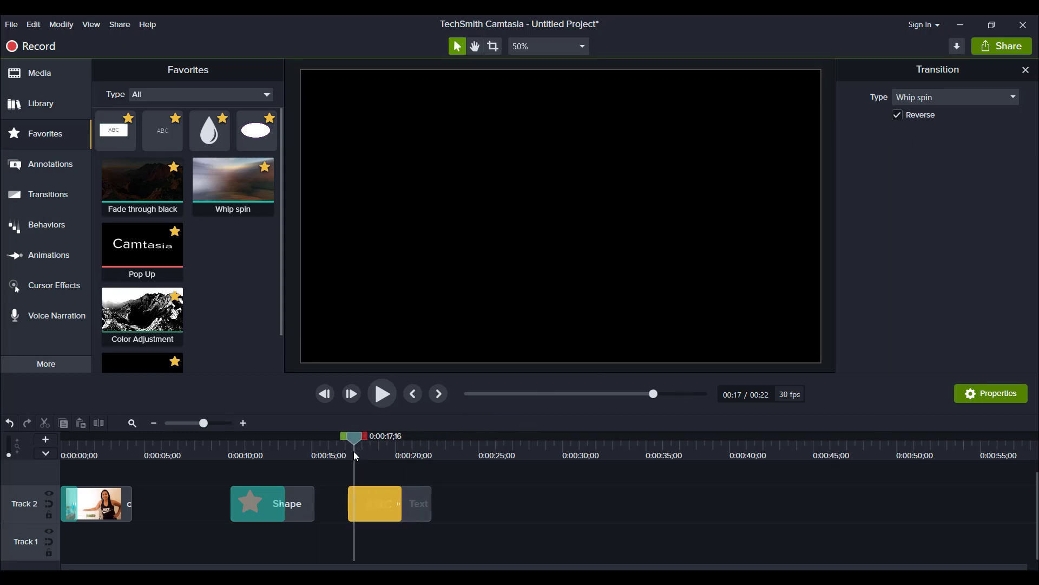
{"action": "left_click", "coordinate": [381, 394]}
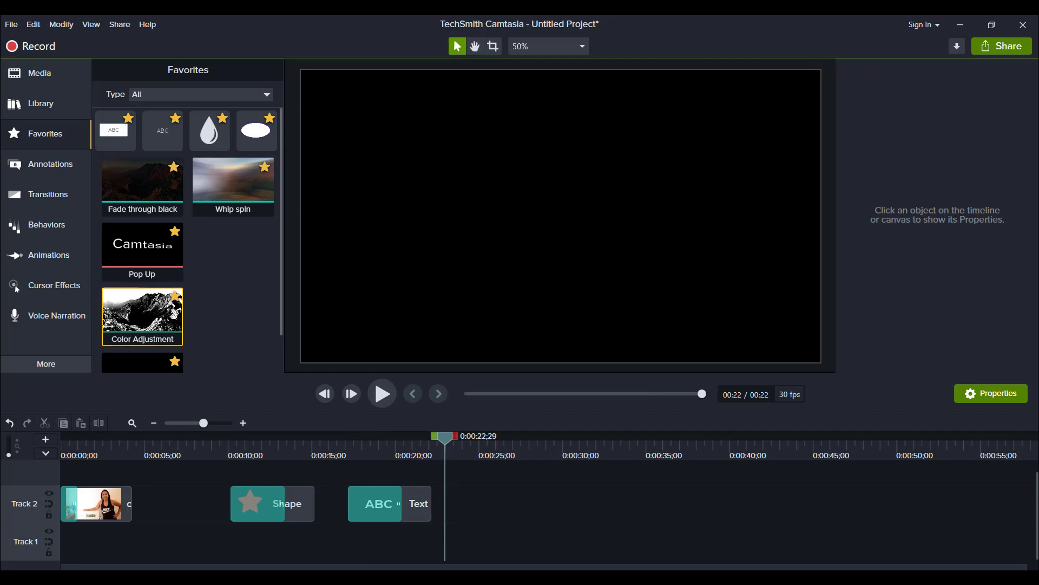
{"action": "mouse_move", "coordinate": [40, 103]}
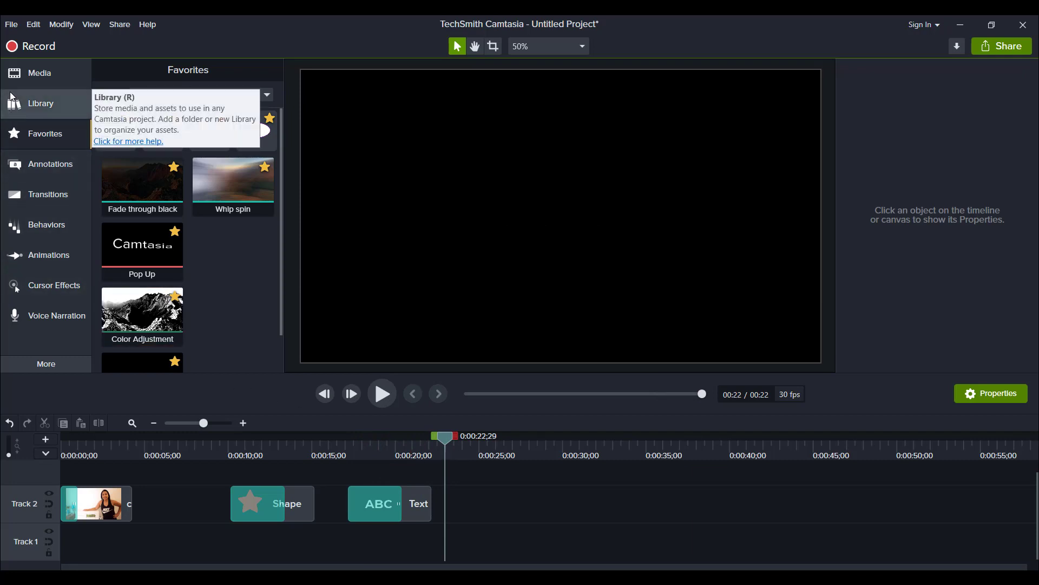
Step: Switch the asset Library to the Camtasia 2020 library
{"action": "left_click", "coordinate": [40, 103]}
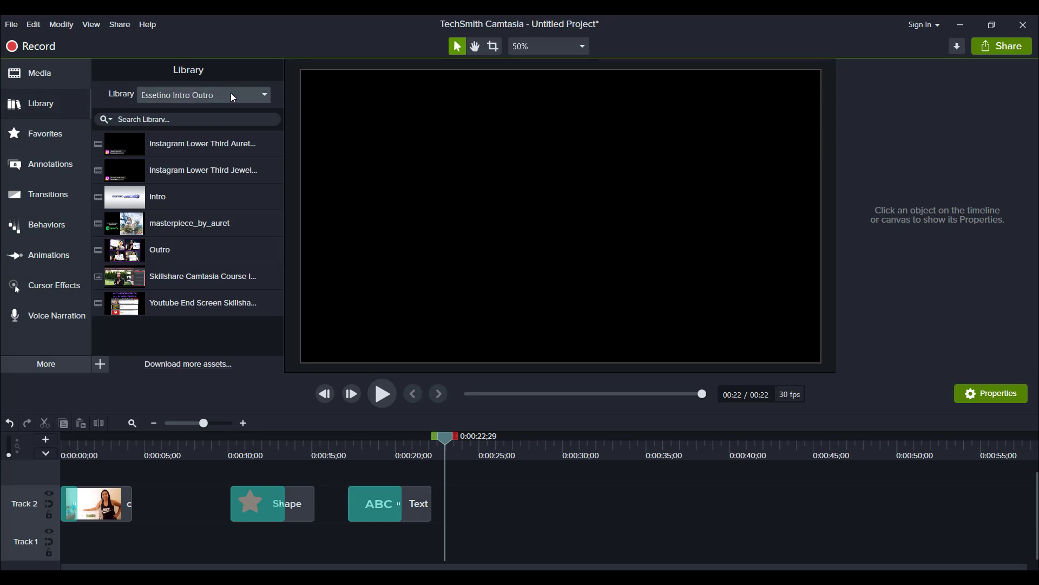
{"action": "left_click", "coordinate": [264, 94]}
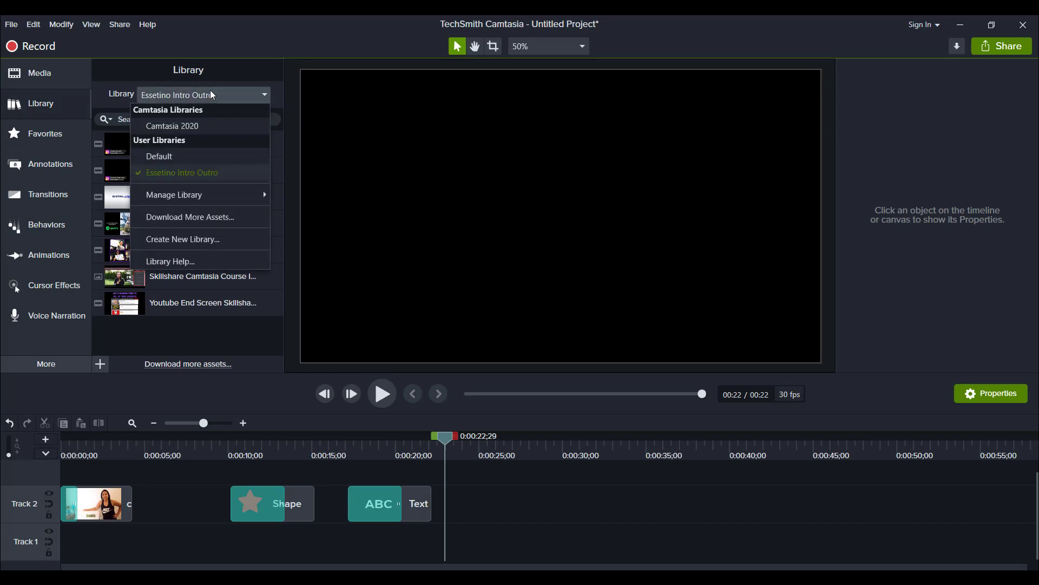
{"action": "left_click", "coordinate": [172, 125]}
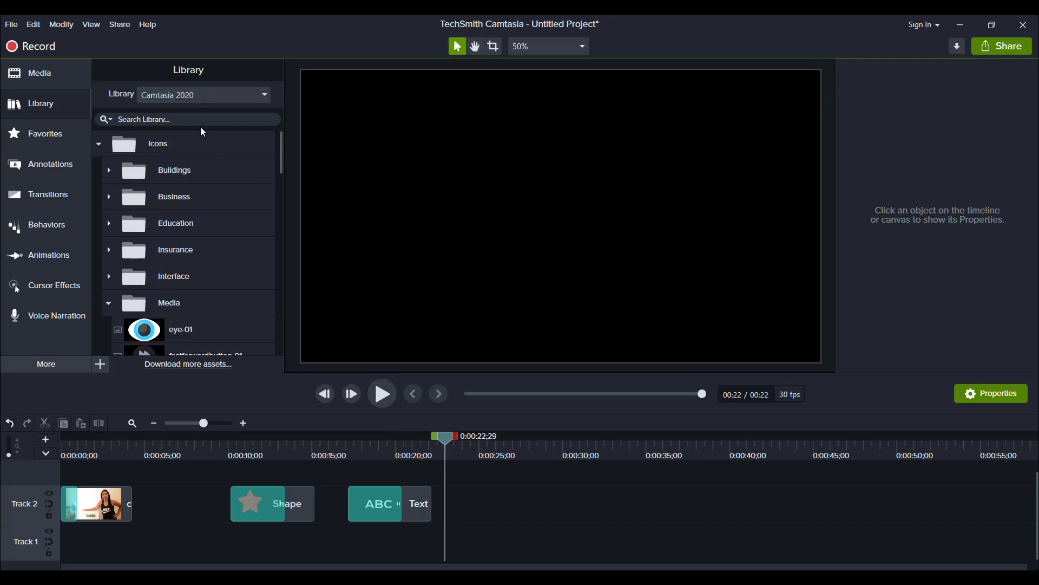
{"action": "mouse_move", "coordinate": [221, 217]}
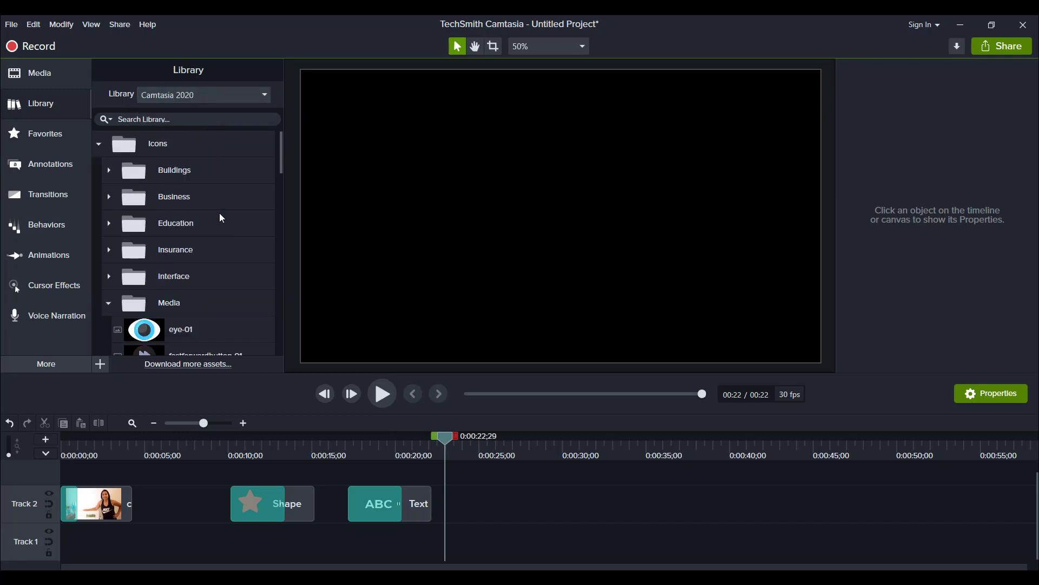
Step: Add the fastforwardbutton-01 and rewindbutton-01 icons from Icons > Media after the ABC clip on Track 2
{"action": "scroll", "scroll_direction": "down", "scroll_amount": 3}
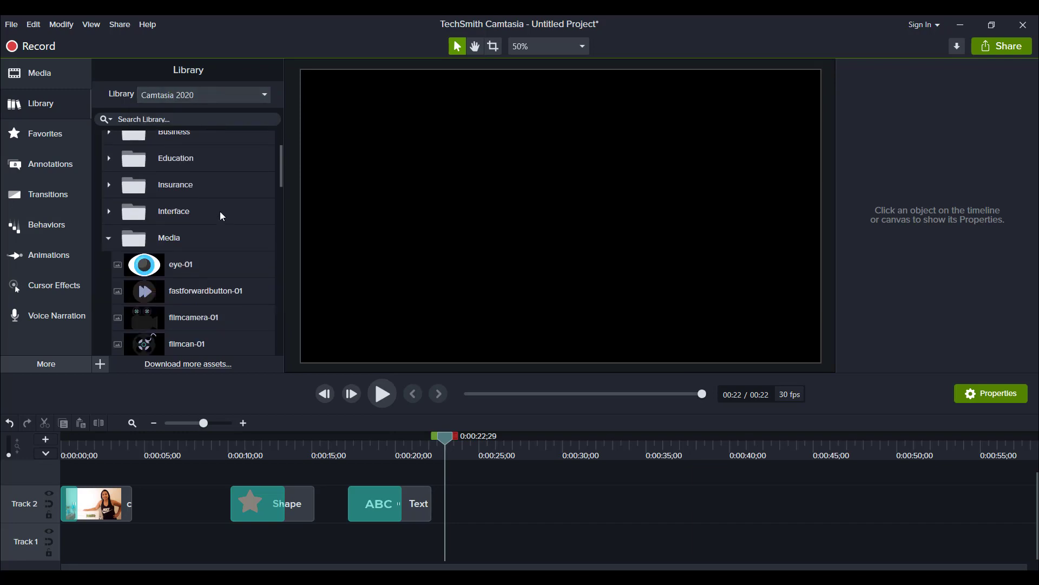
{"action": "scroll", "scroll_direction": "down", "scroll_amount": 3}
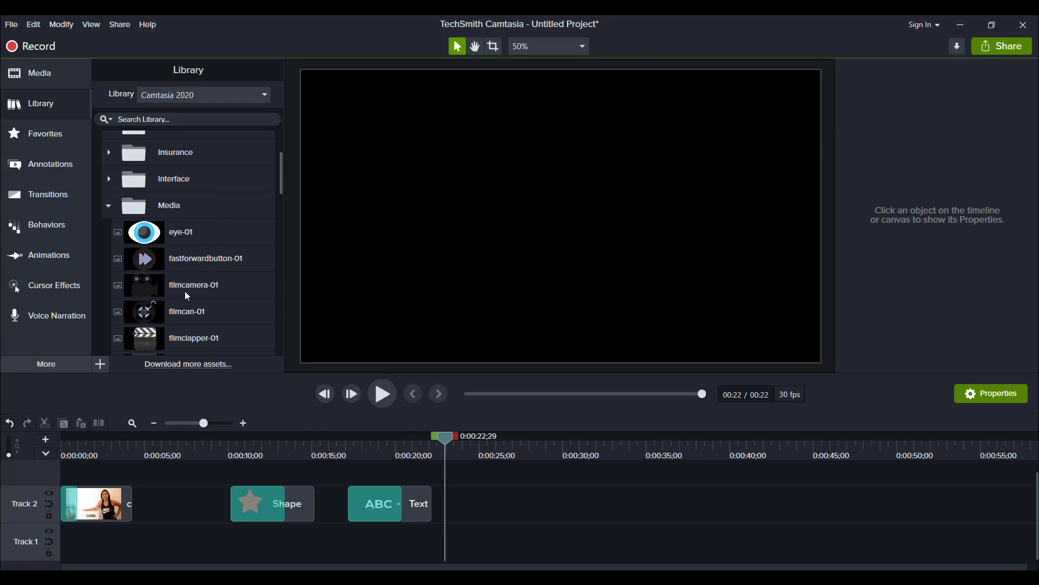
{"action": "mouse_move", "coordinate": [193, 258]}
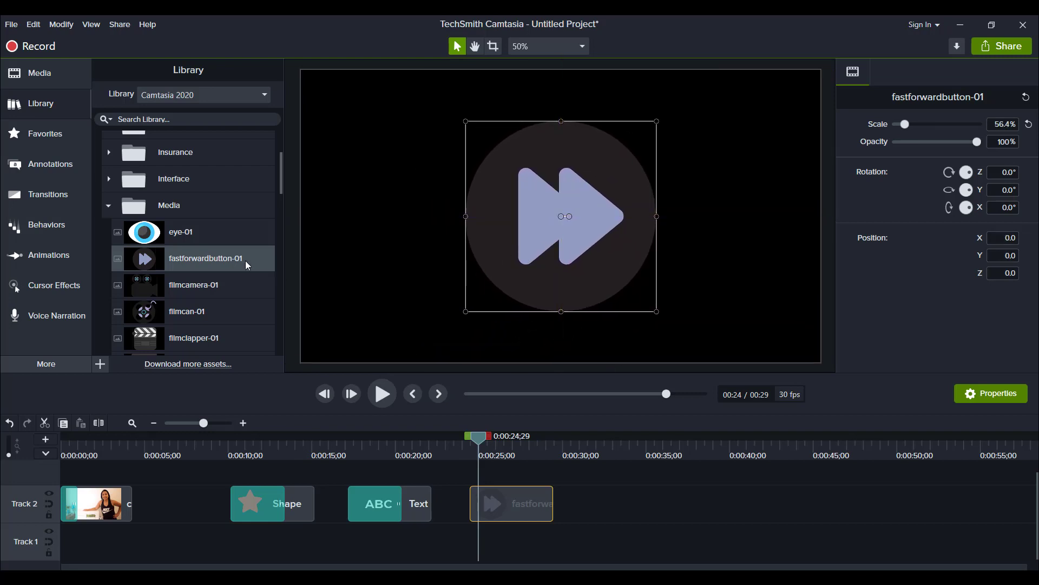
{"action": "scroll", "scroll_direction": "down", "scroll_amount": 3}
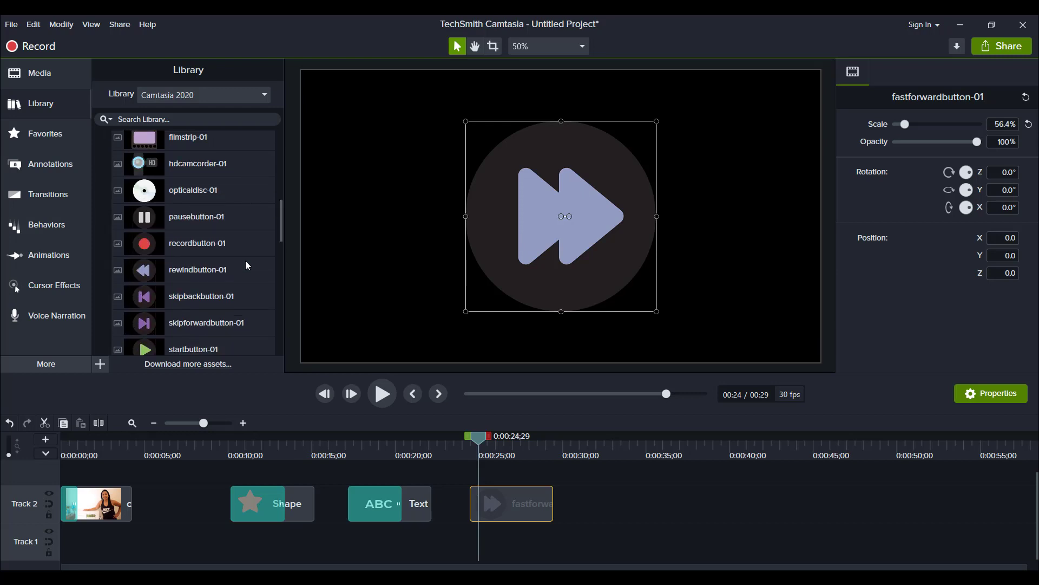
{"action": "left_click", "coordinate": [197, 269]}
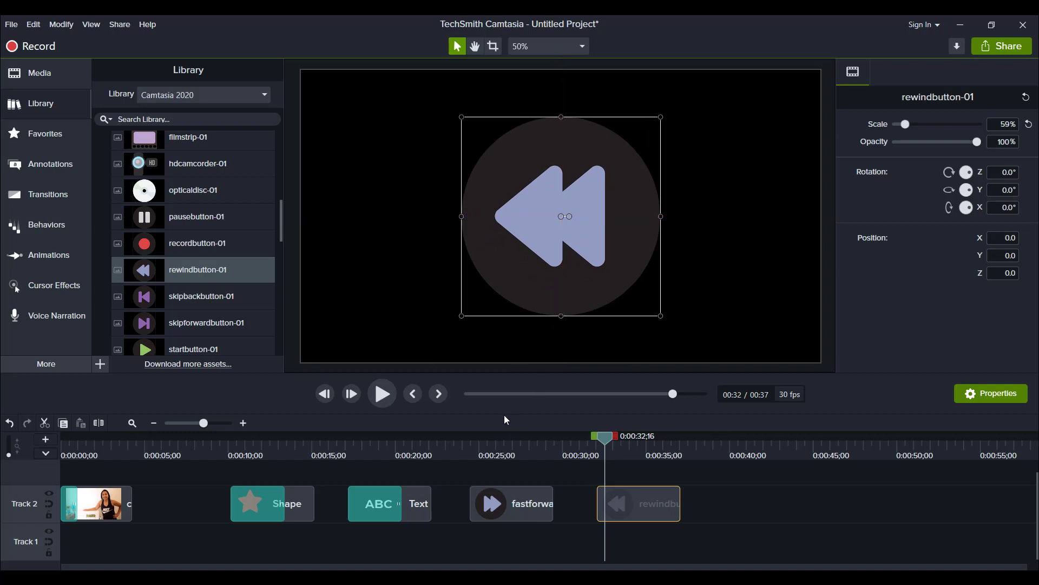
{"action": "left_click", "coordinate": [510, 504]}
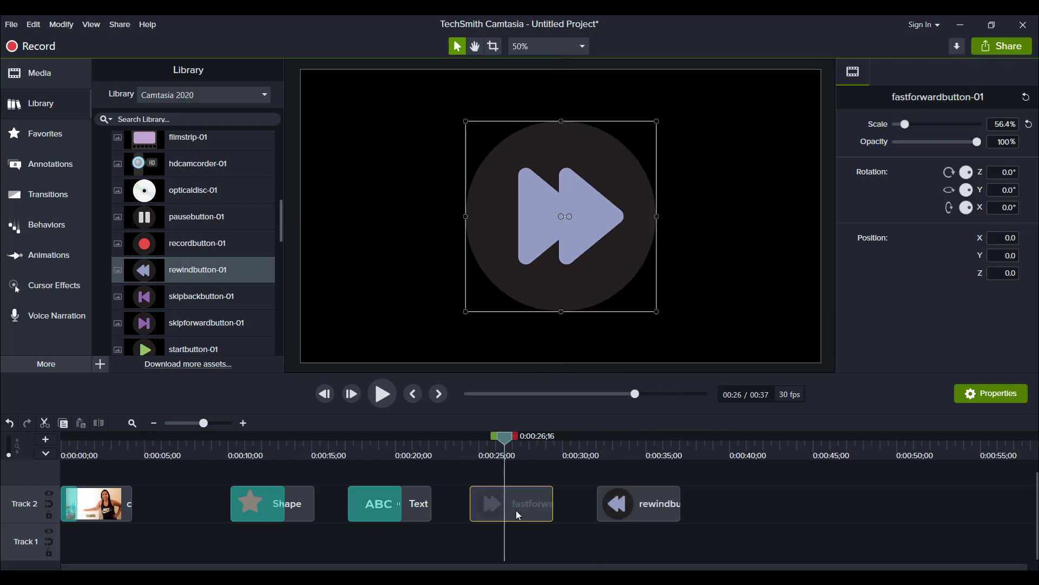
{"action": "mouse_move", "coordinate": [285, 323]}
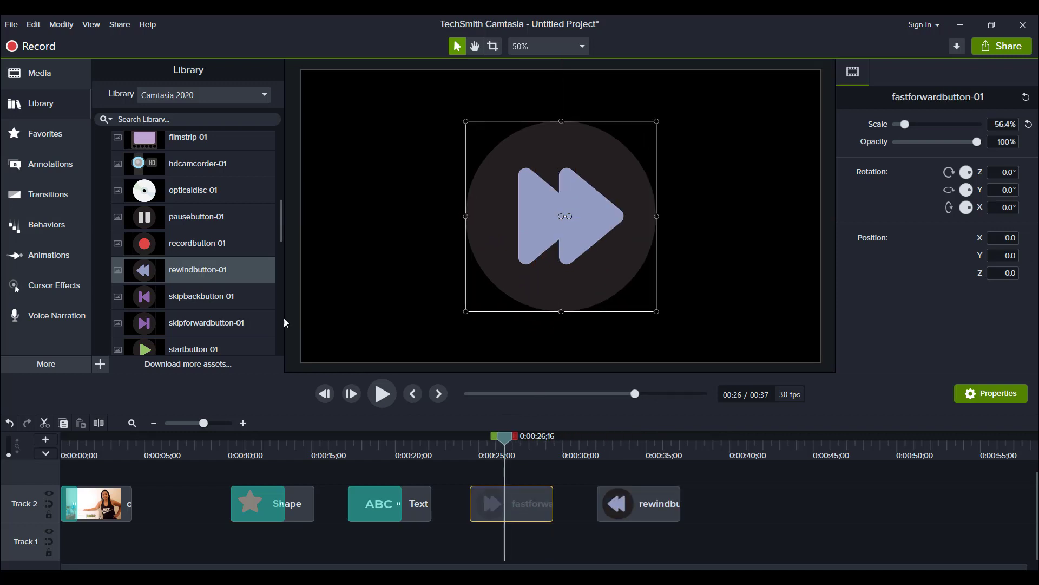
{"action": "mouse_move", "coordinate": [228, 287]}
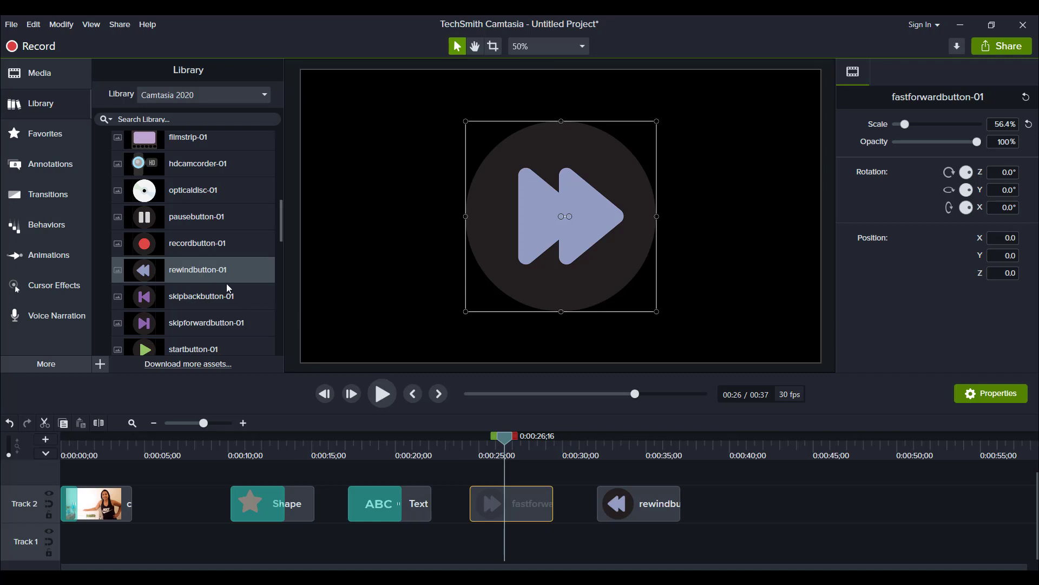
{"action": "mouse_move", "coordinate": [44, 200]}
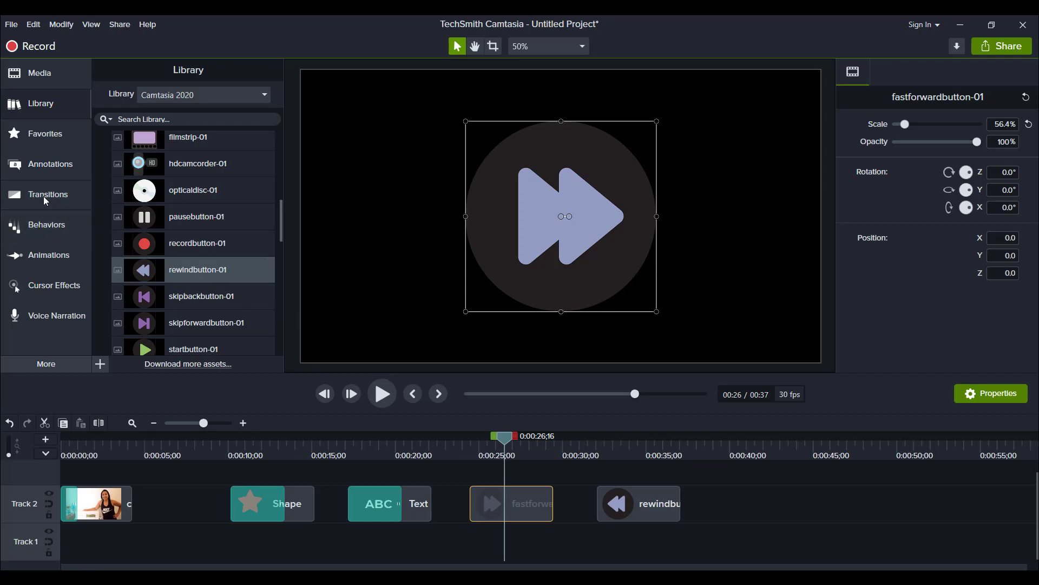
Step: Apply the Whip spin transition to the fast-forward and rewind clips and preview the result
{"action": "left_click", "coordinate": [48, 194]}
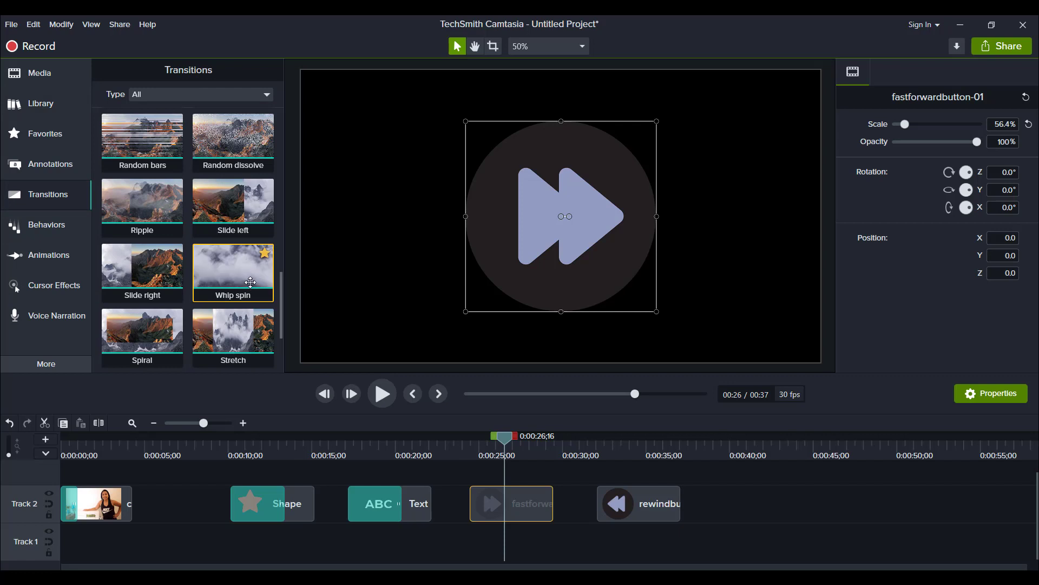
{"action": "mouse_move", "coordinate": [275, 291]}
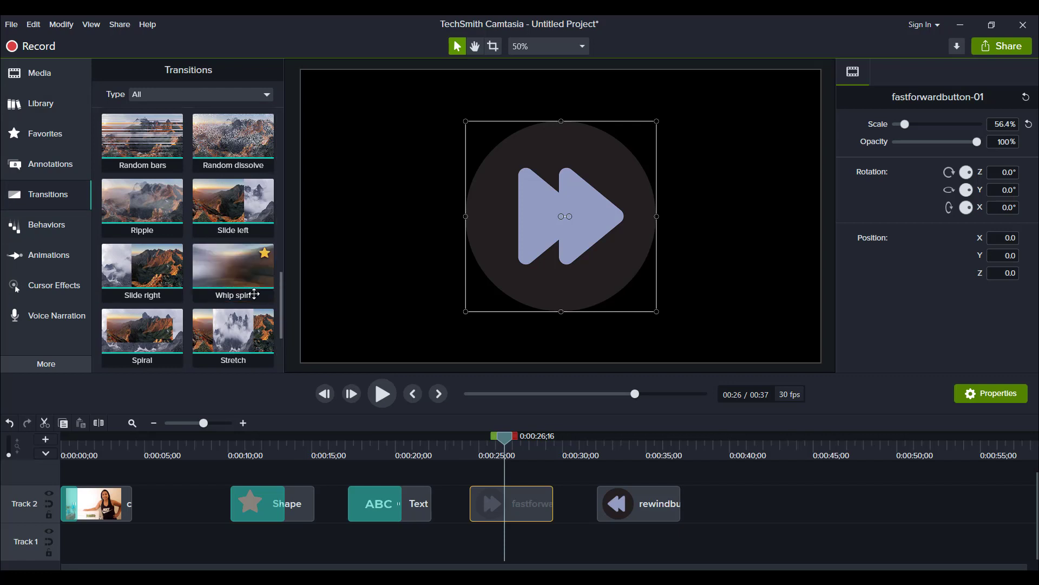
{"action": "left_click", "coordinate": [233, 335]}
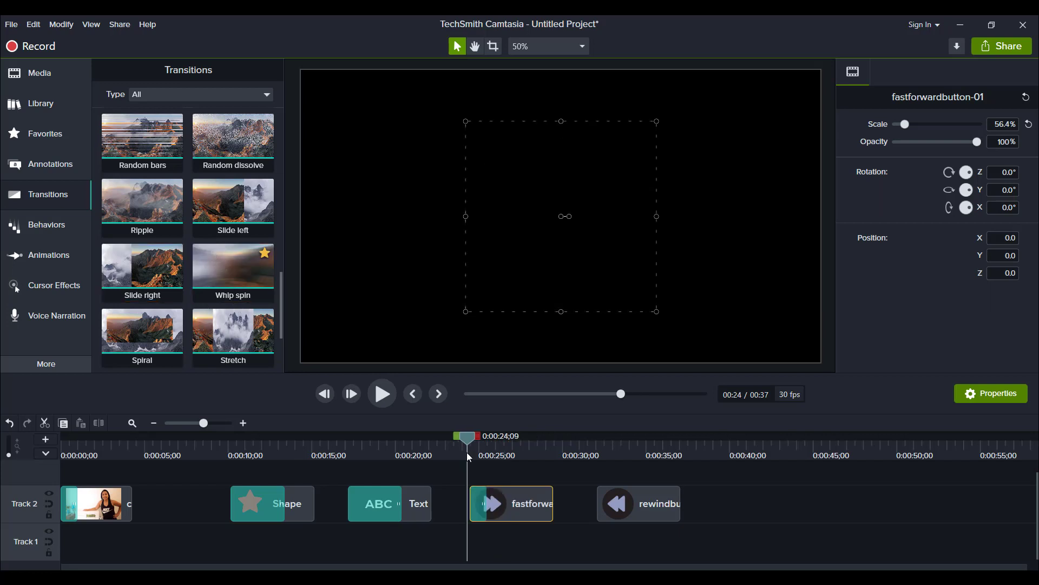
{"action": "left_click", "coordinate": [381, 393]}
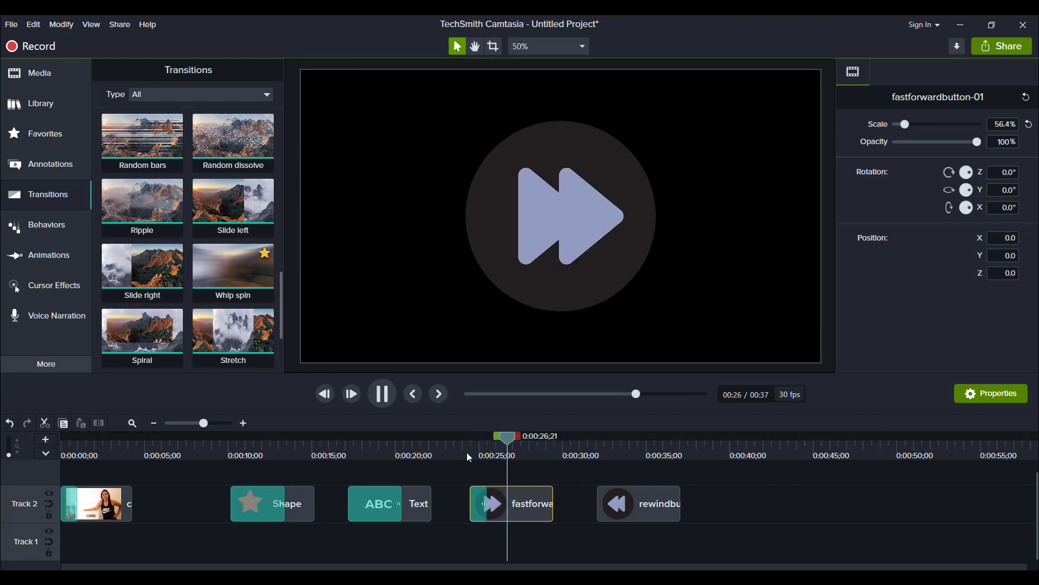
{"action": "left_click", "coordinate": [382, 393]}
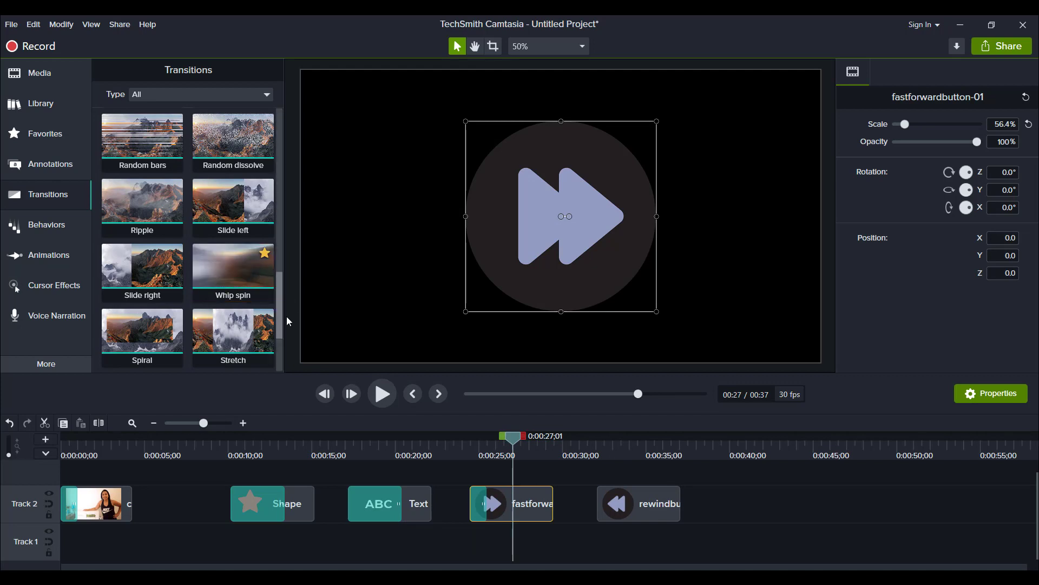
{"action": "mouse_move", "coordinate": [299, 312]}
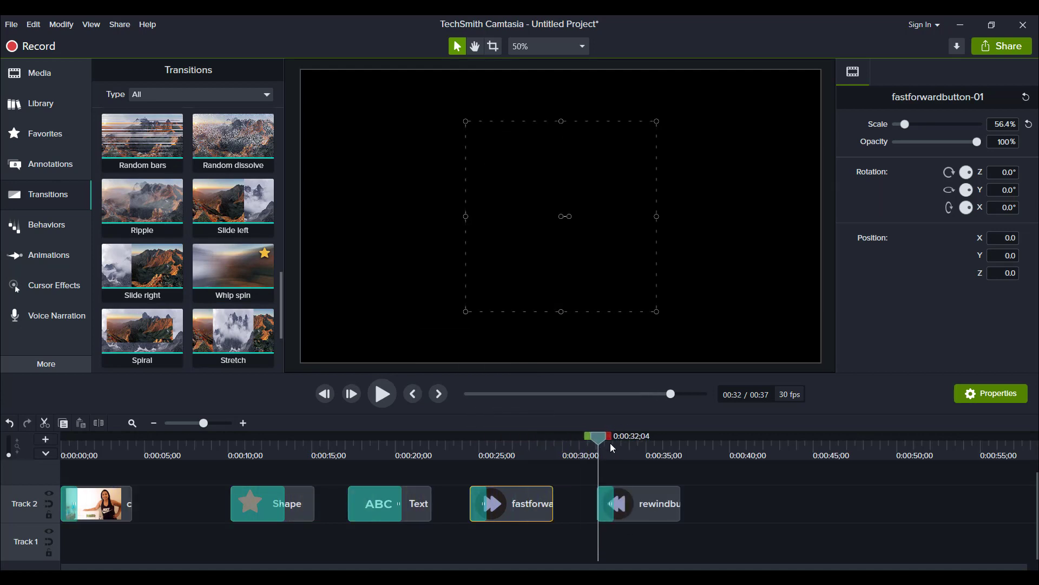
Step: Set the rewind clip's Whip spin transition to Reverse and preview it
{"action": "left_click", "coordinate": [604, 502]}
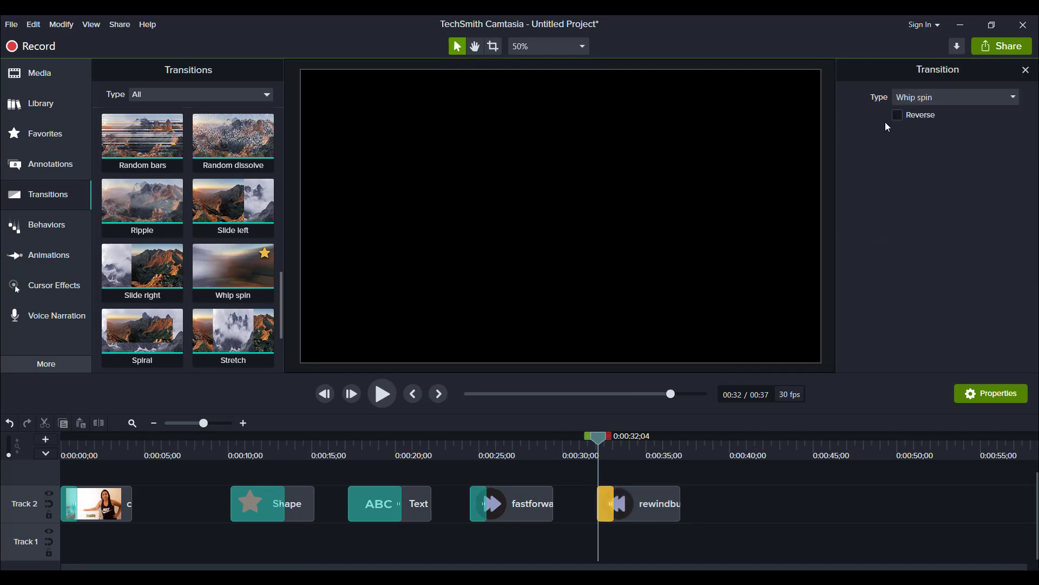
{"action": "left_click", "coordinate": [897, 115]}
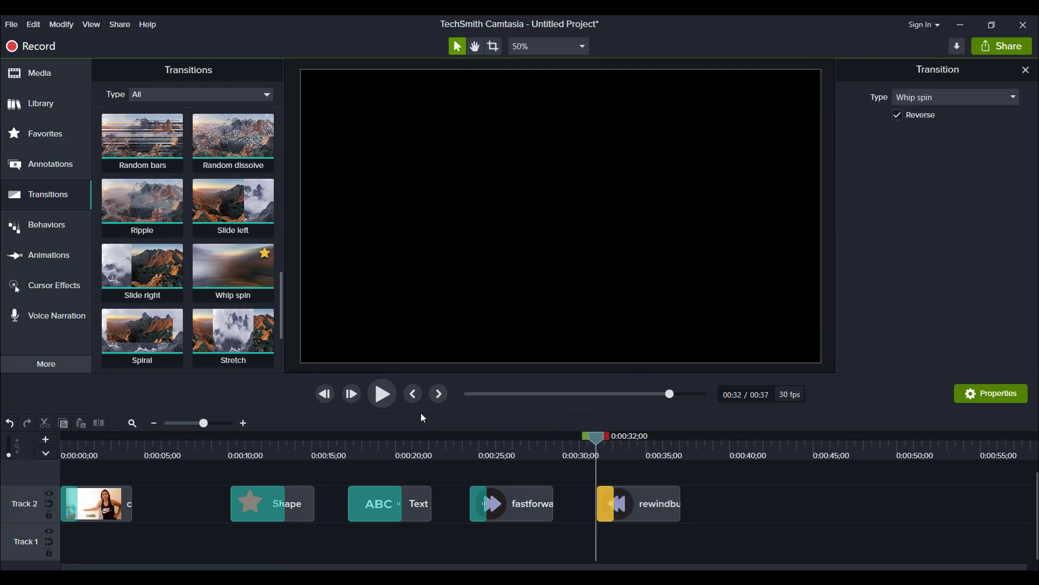
{"action": "left_click", "coordinate": [381, 393]}
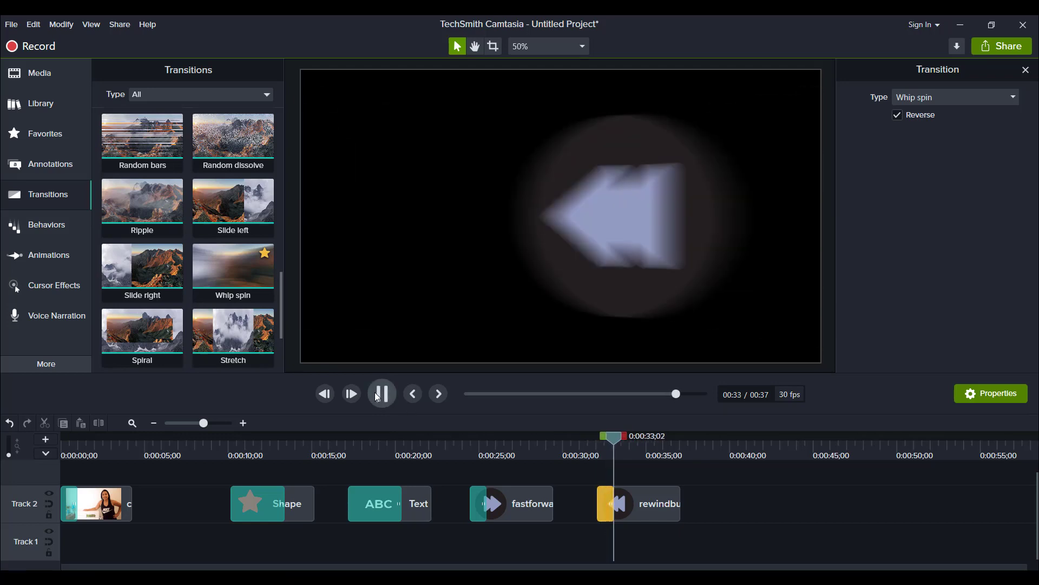
{"action": "left_click", "coordinate": [381, 393]}
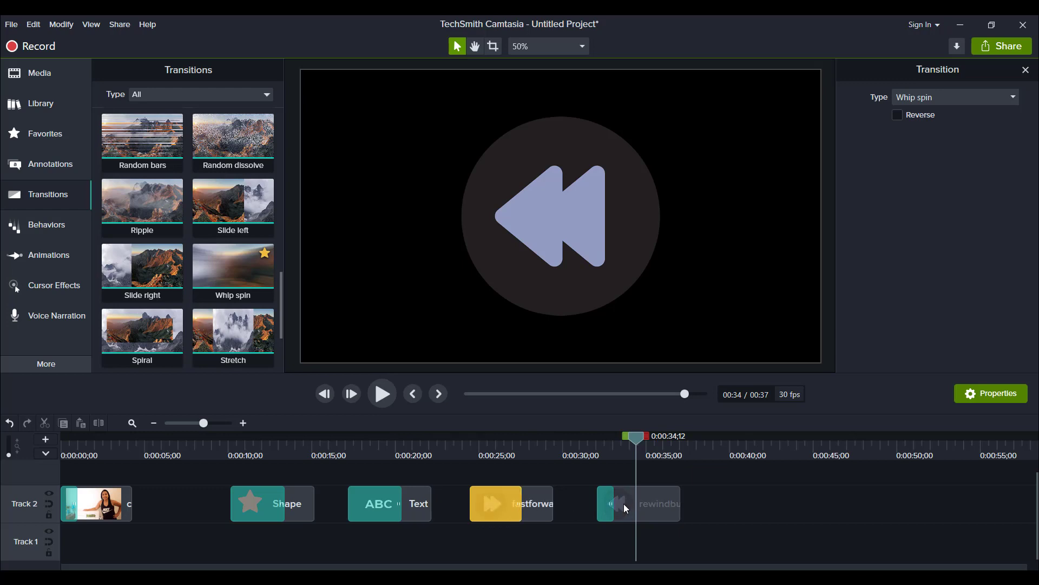
Step: Reselect the reversed rewind transition and play both icon transitions through for review
{"action": "left_click", "coordinate": [897, 115]}
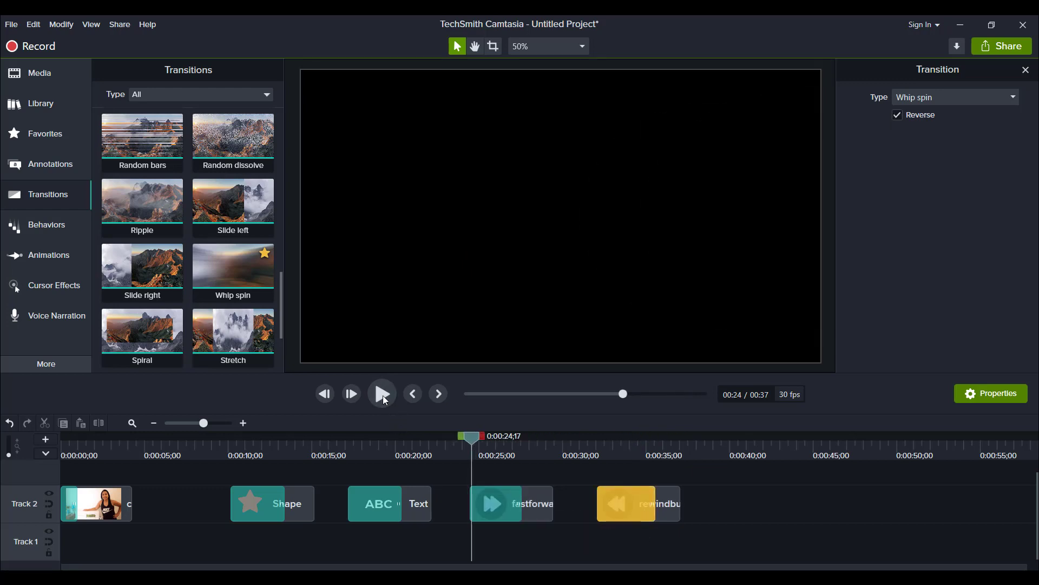
{"action": "left_click", "coordinate": [382, 393]}
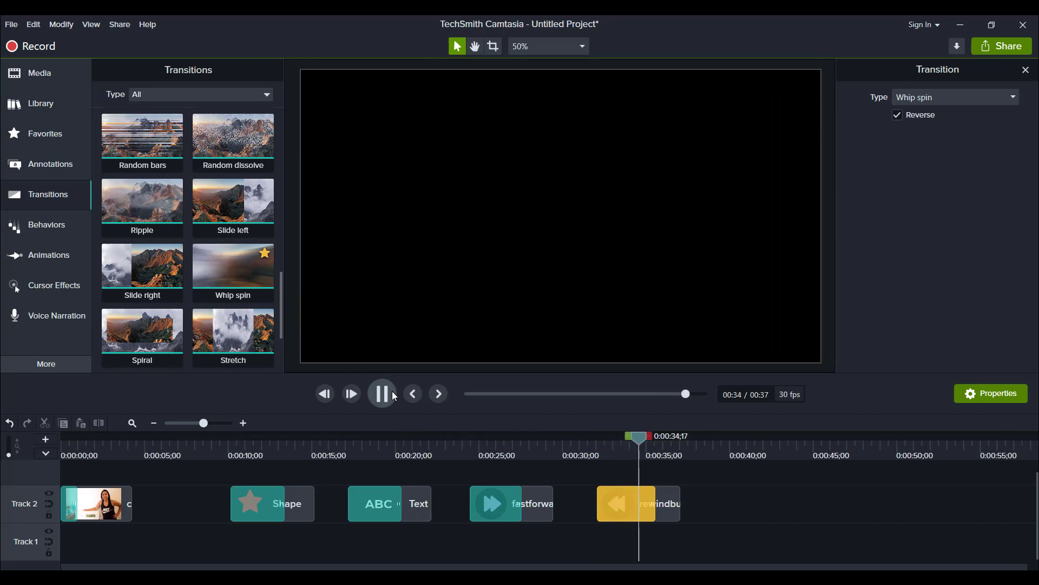
{"action": "left_click", "coordinate": [383, 393]}
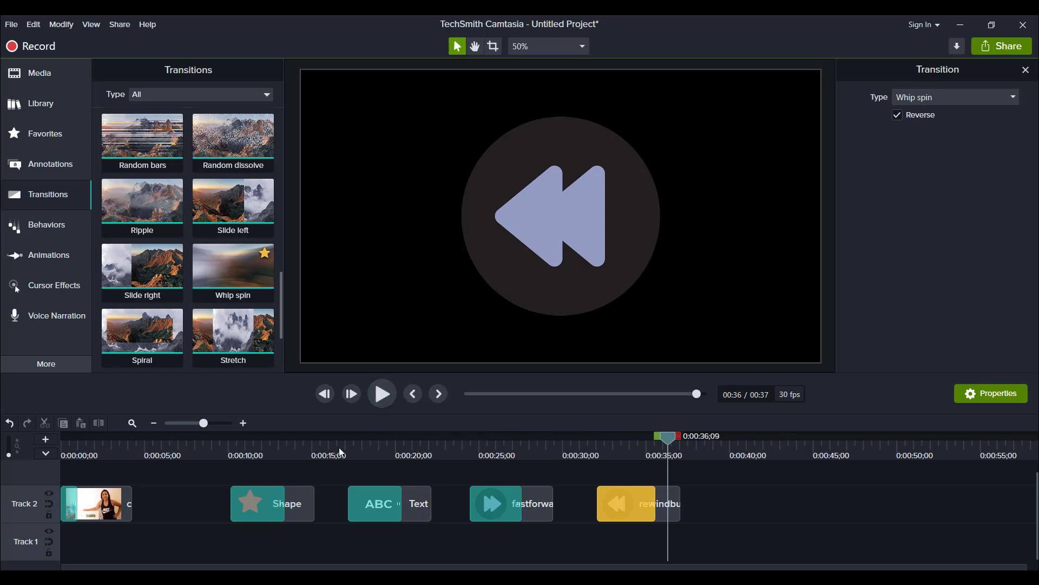
{"action": "mouse_move", "coordinate": [276, 455]}
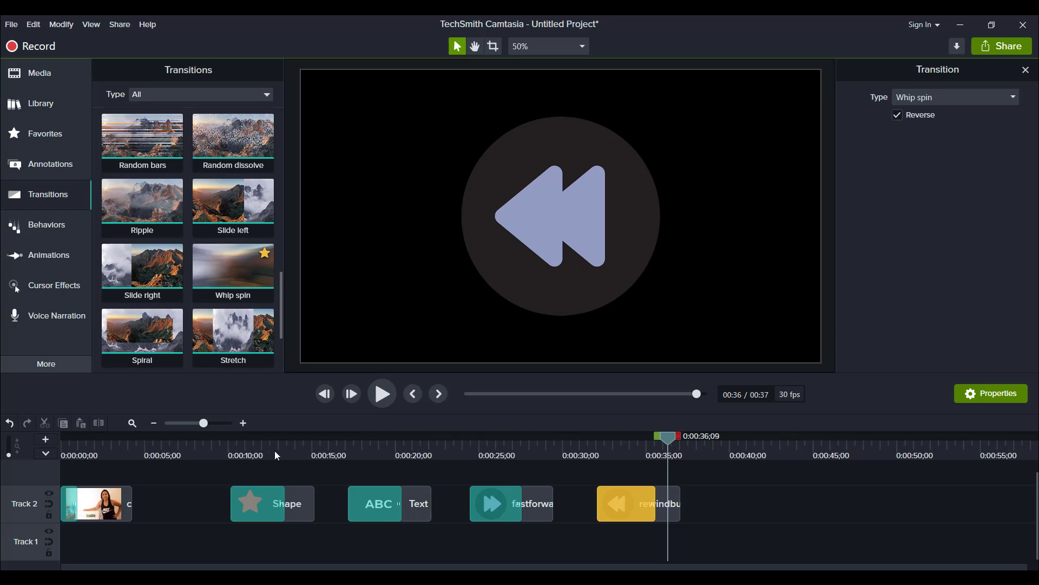
{"action": "mouse_move", "coordinate": [263, 457]}
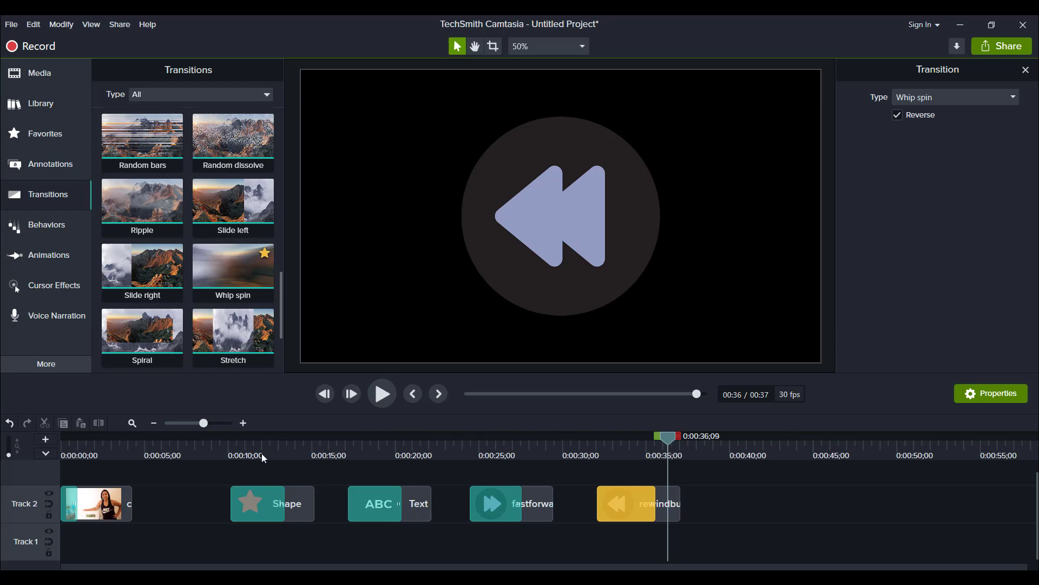